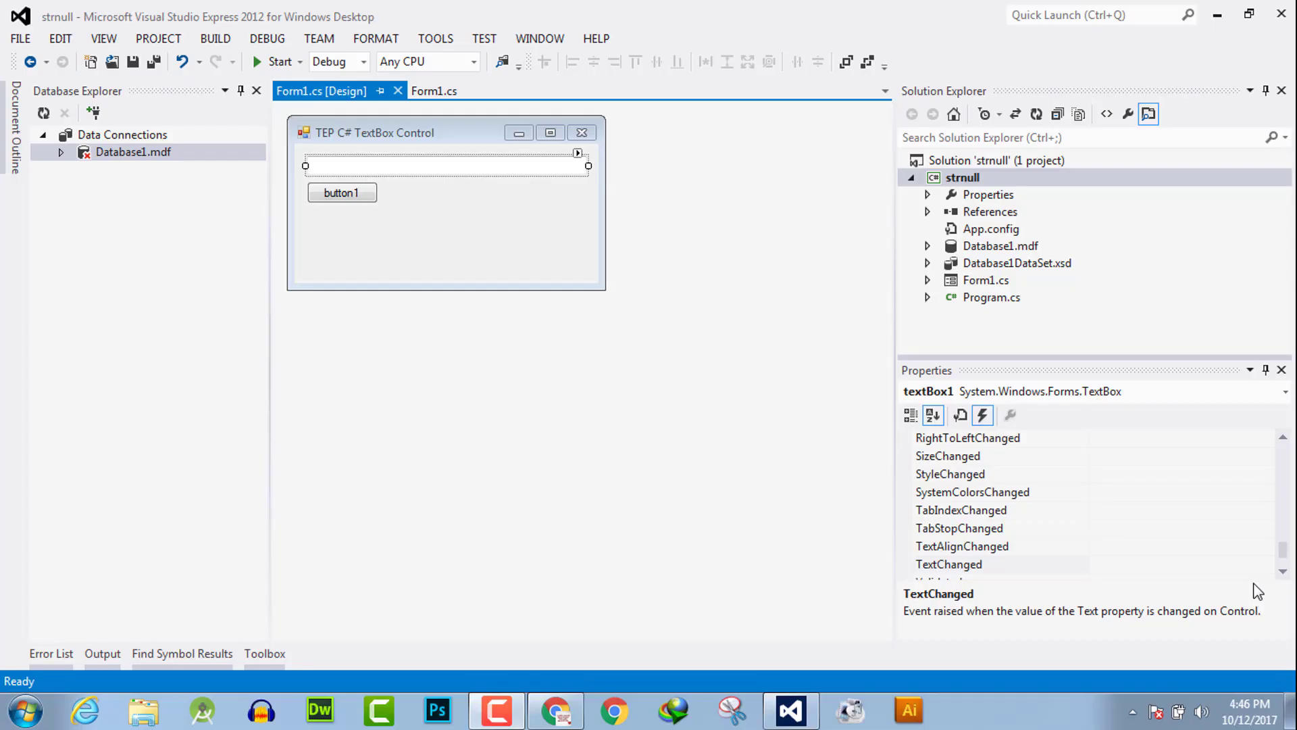
{"action": "mouse_move", "coordinate": [1223, 583]}
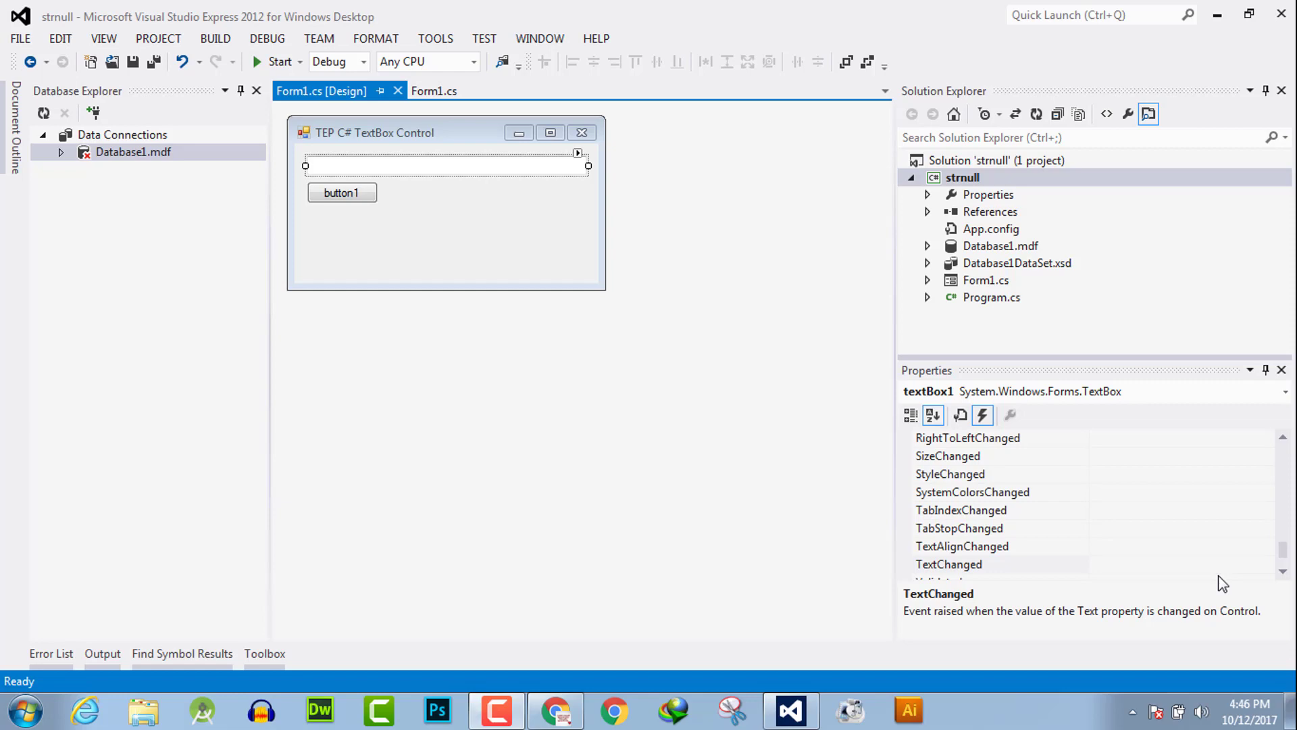
{"action": "mouse_move", "coordinate": [458, 252]}
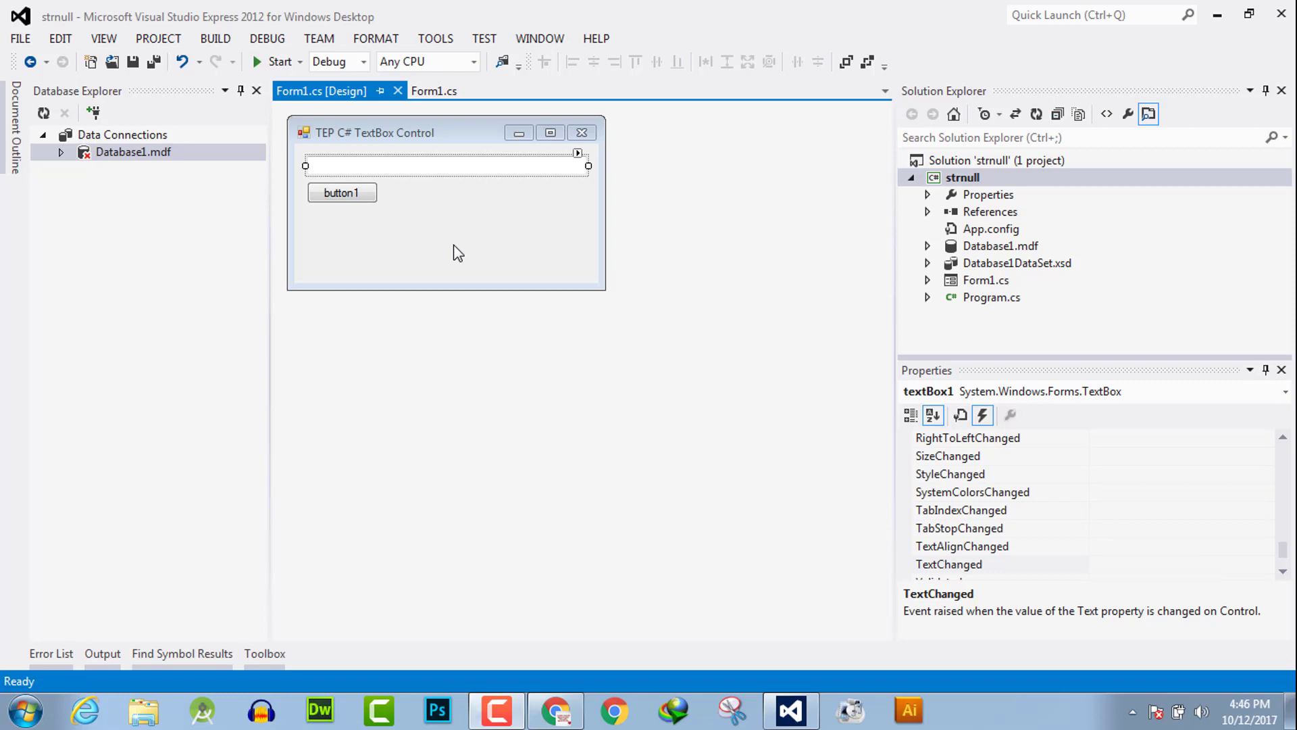
{"action": "mouse_move", "coordinate": [505, 172]}
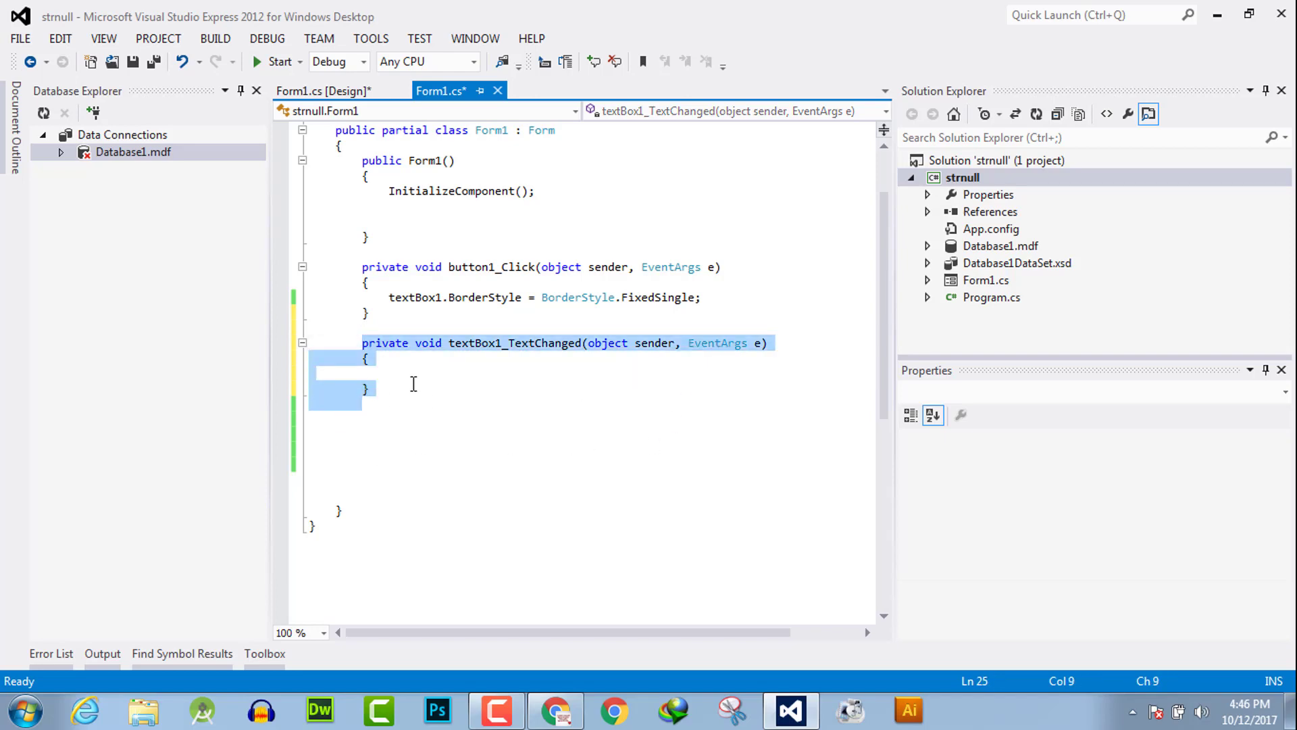
- Swap the text box's TextChanged event for a new empty textBox1_Click handler in the designer
{"action": "left_click", "coordinate": [323, 90]}
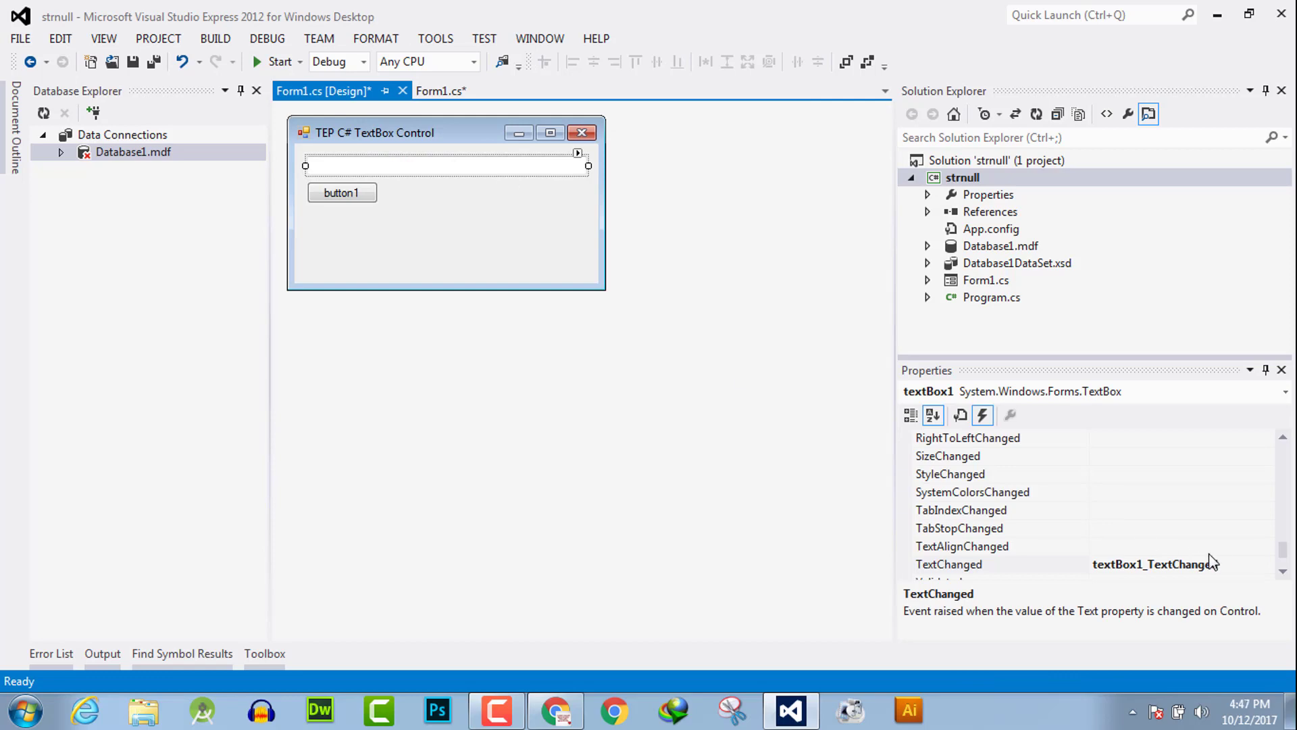
{"action": "left_click", "coordinate": [951, 563]}
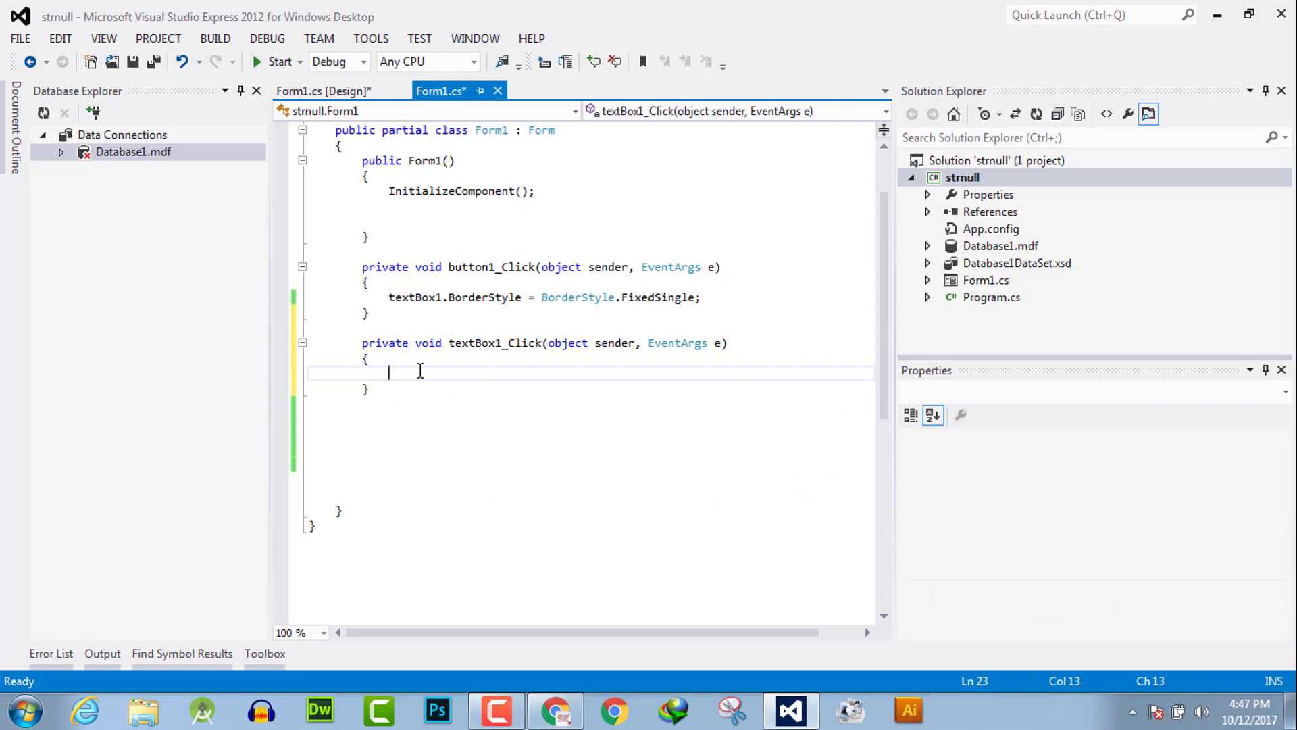
{"action": "mouse_move", "coordinate": [741, 373]}
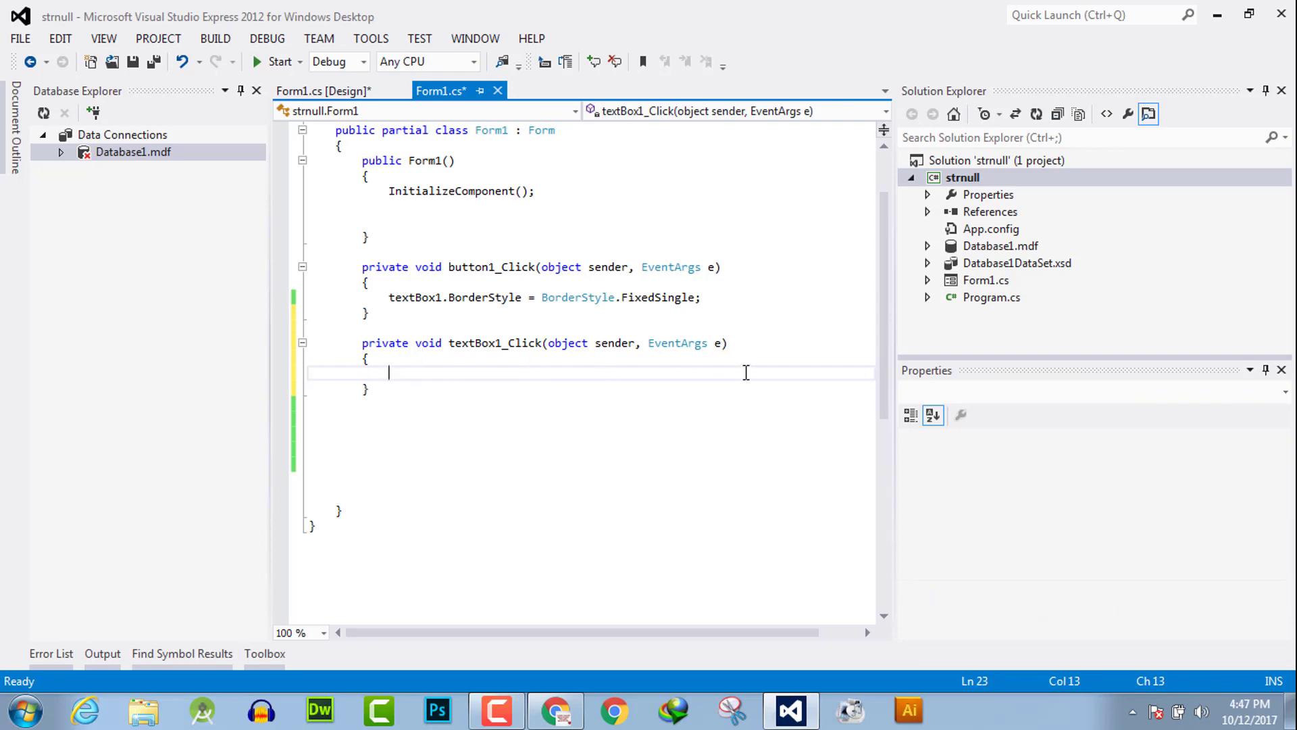
- Make textBox1_Click call MessageBox.Show("You have clicked")
{"action": "type", "text": "MessageBox"}
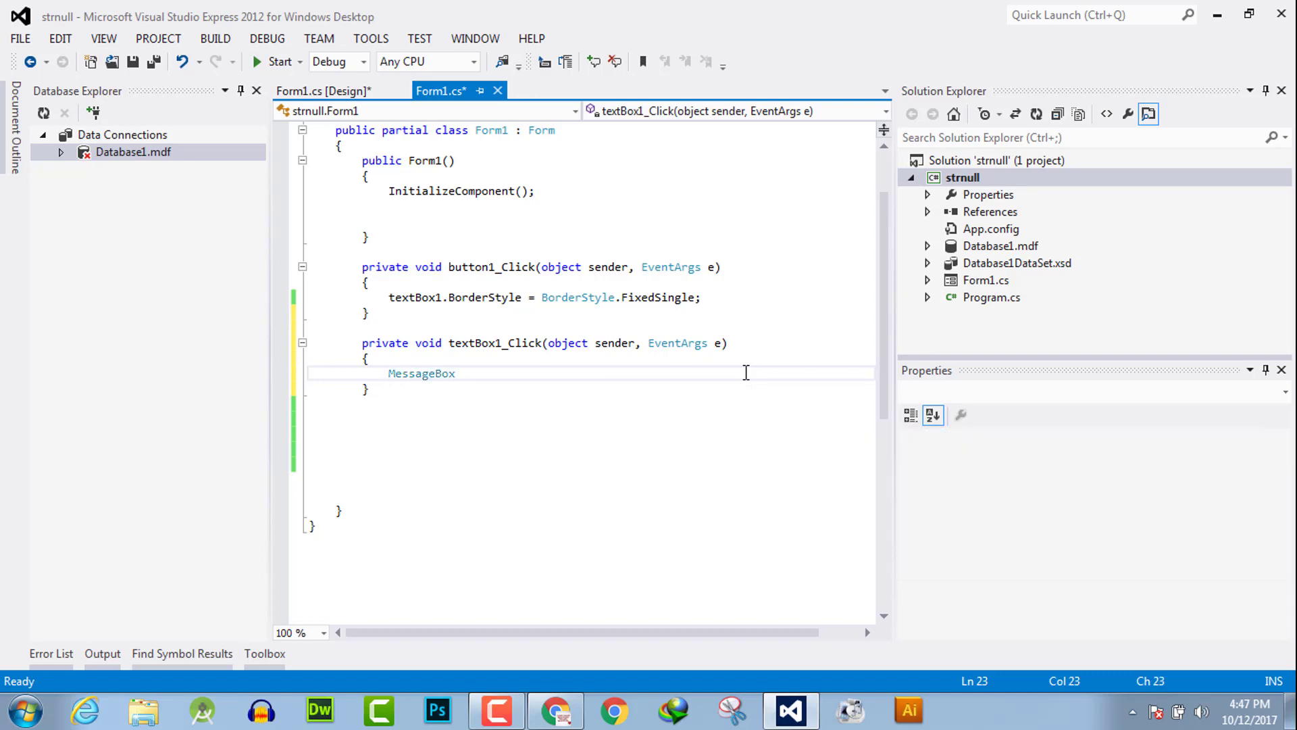
{"action": "type", "text": ".Show"}
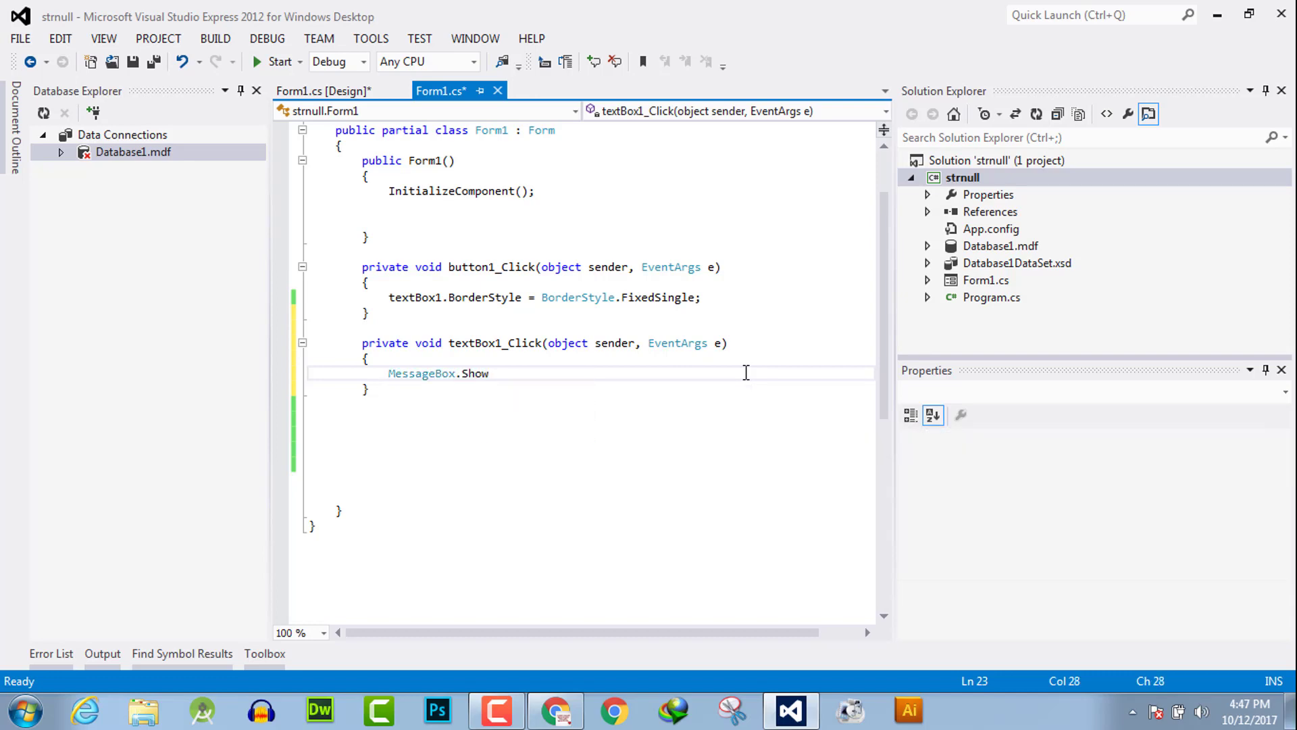
{"action": "type", "text": "(\"\")"}
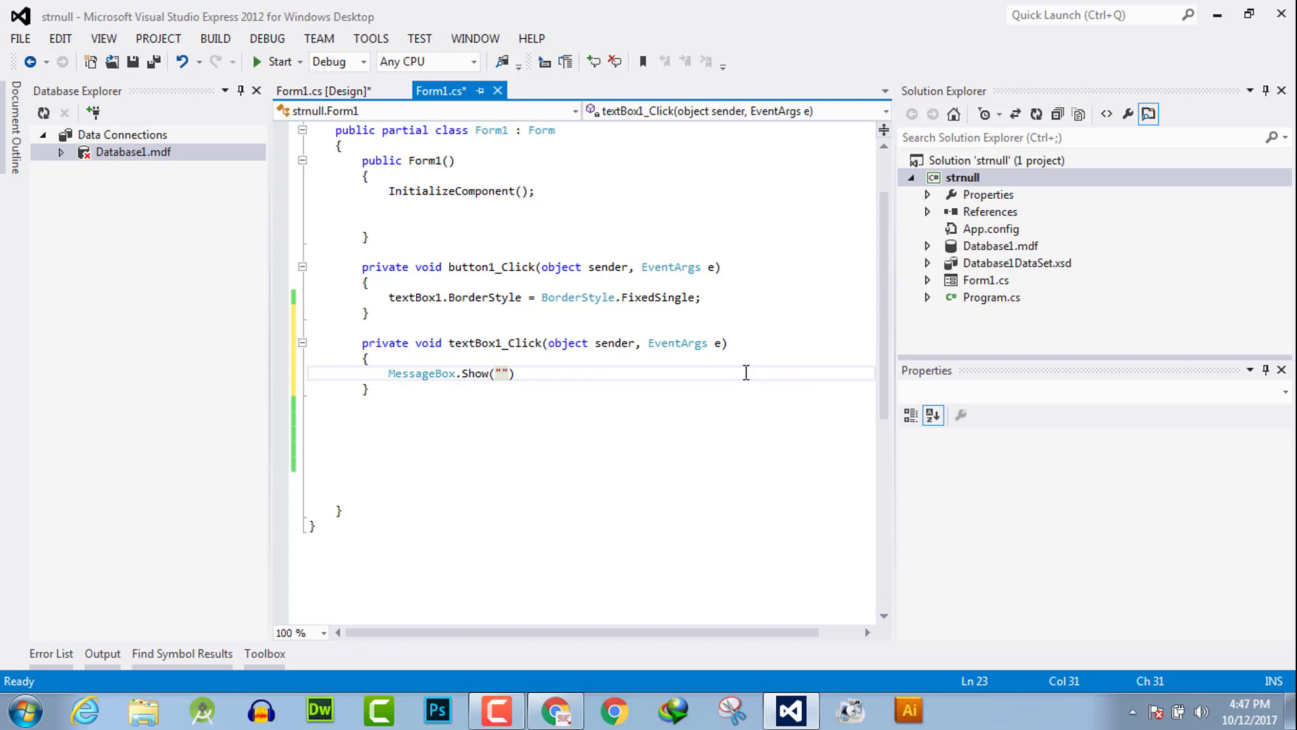
{"action": "type", "text": "Y"}
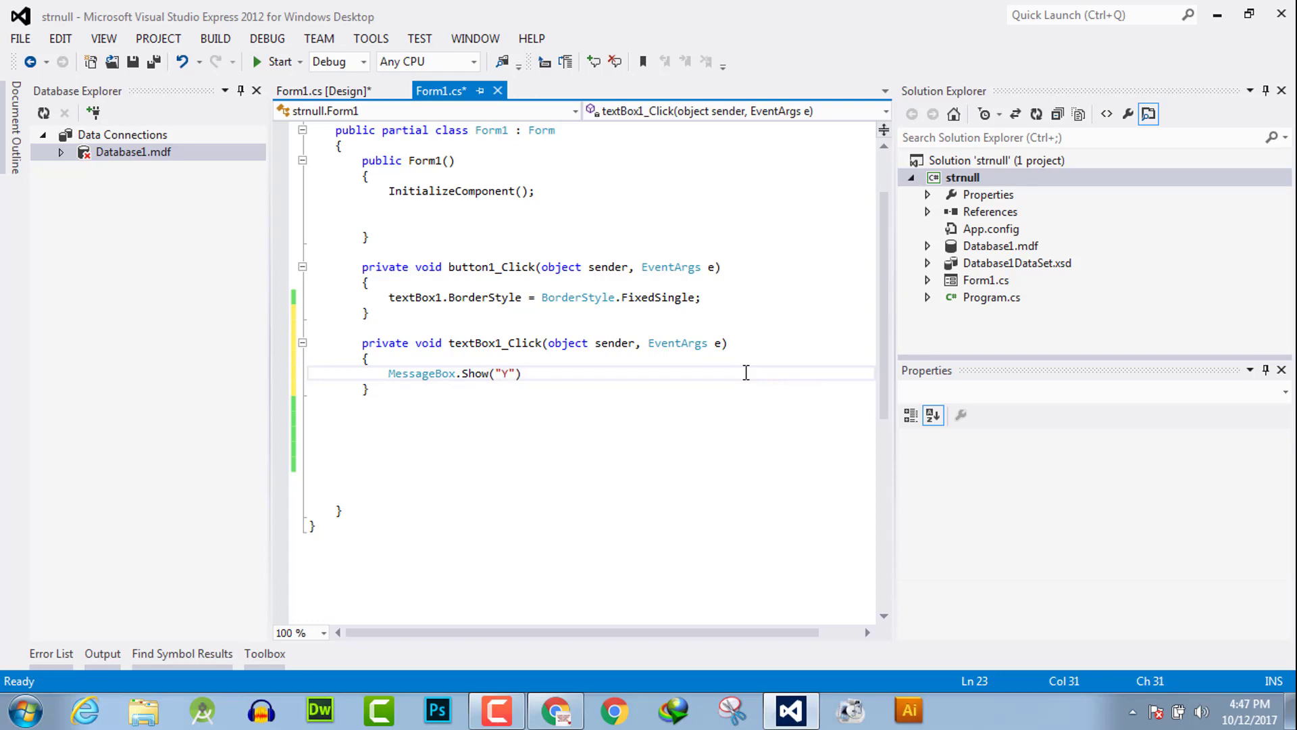
{"action": "type", "text": "ou have clicked"}
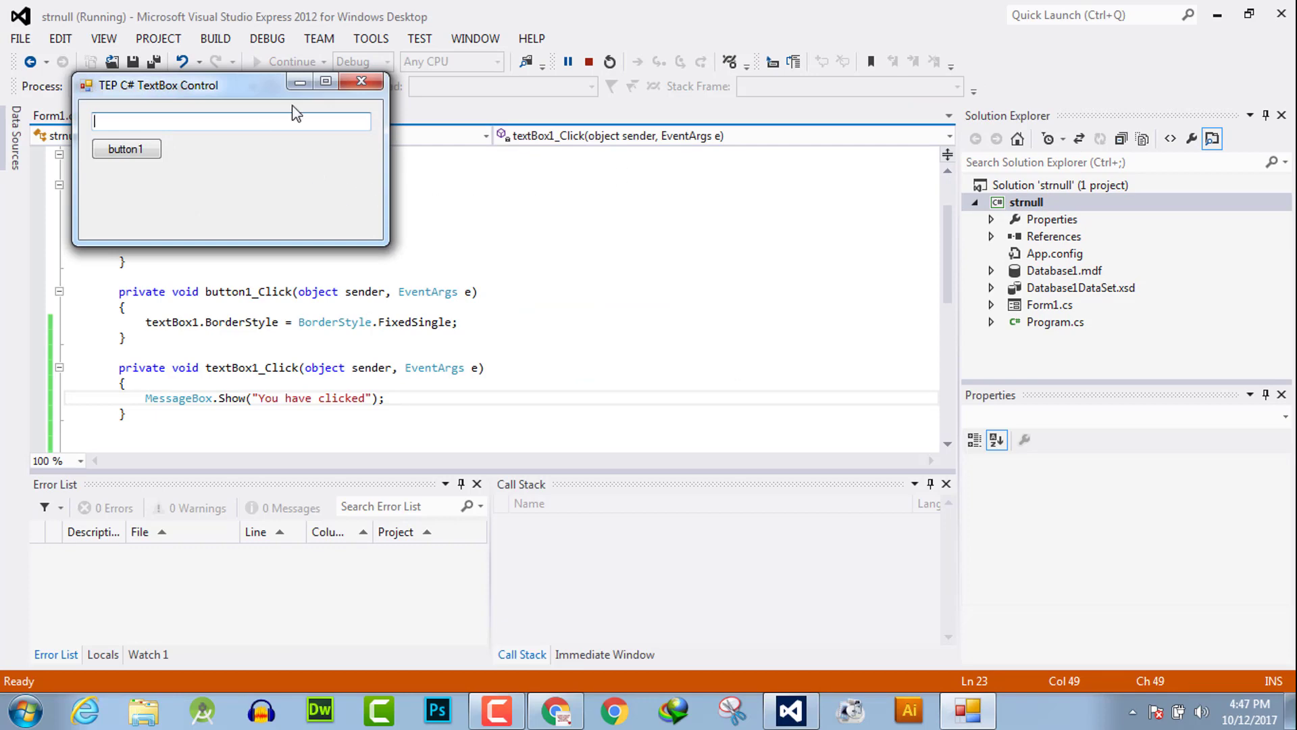
- Click the running form's text box twice, confirm each You have clicked message, and close the form
{"action": "left_click", "coordinate": [231, 120]}
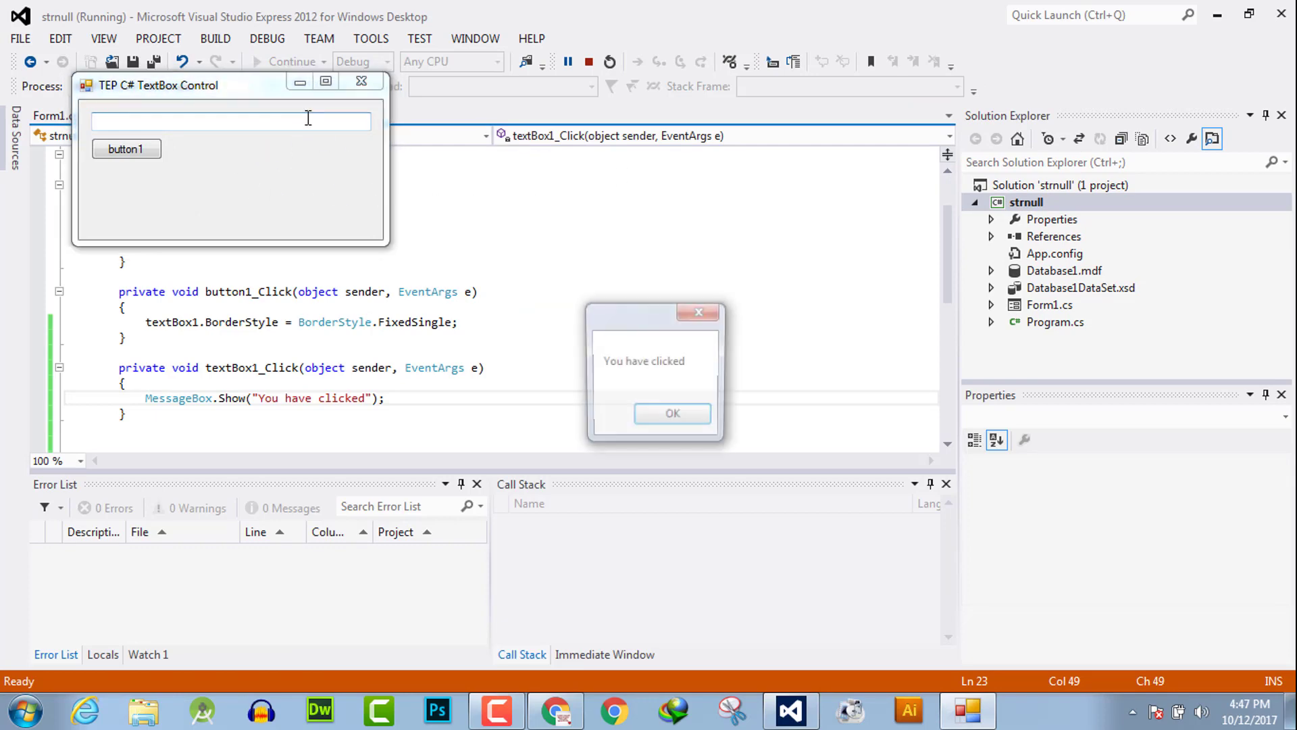
{"action": "left_click", "coordinate": [672, 413]}
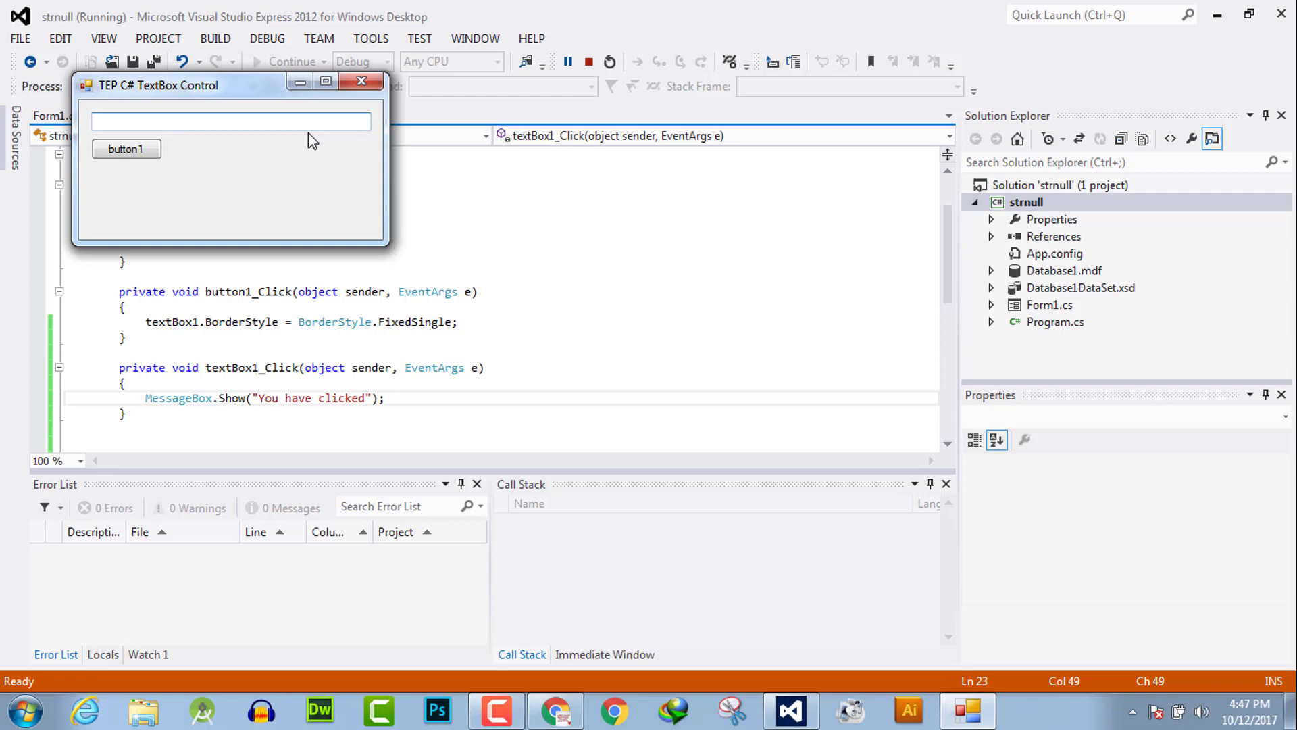
{"action": "left_click", "coordinate": [230, 121]}
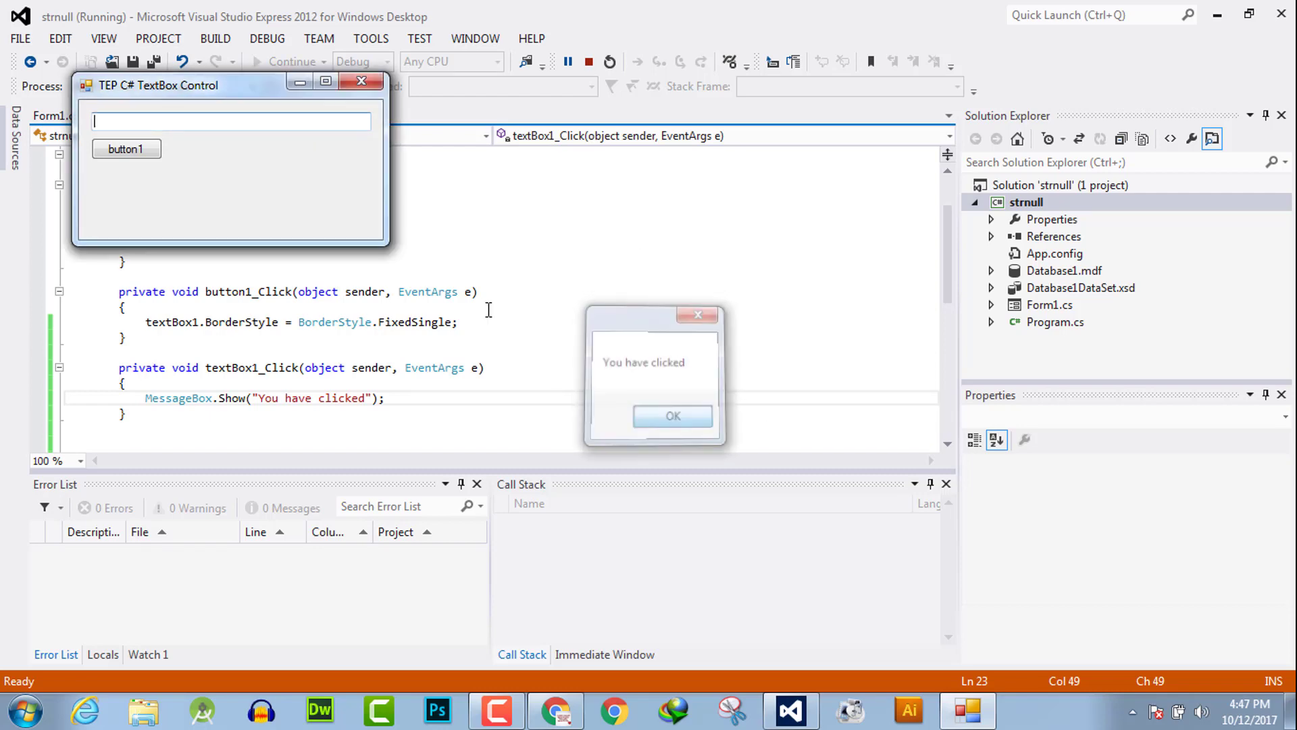
{"action": "left_click", "coordinate": [671, 415]}
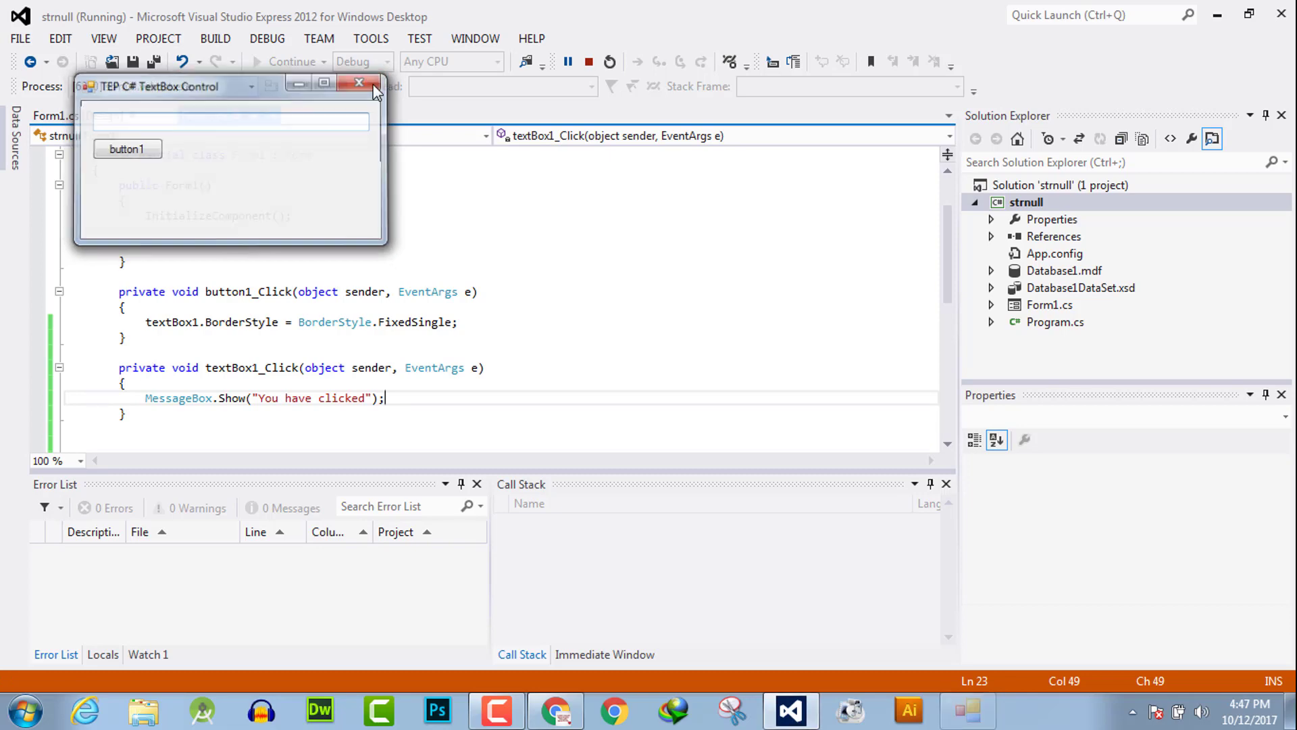
{"action": "left_click", "coordinate": [360, 82]}
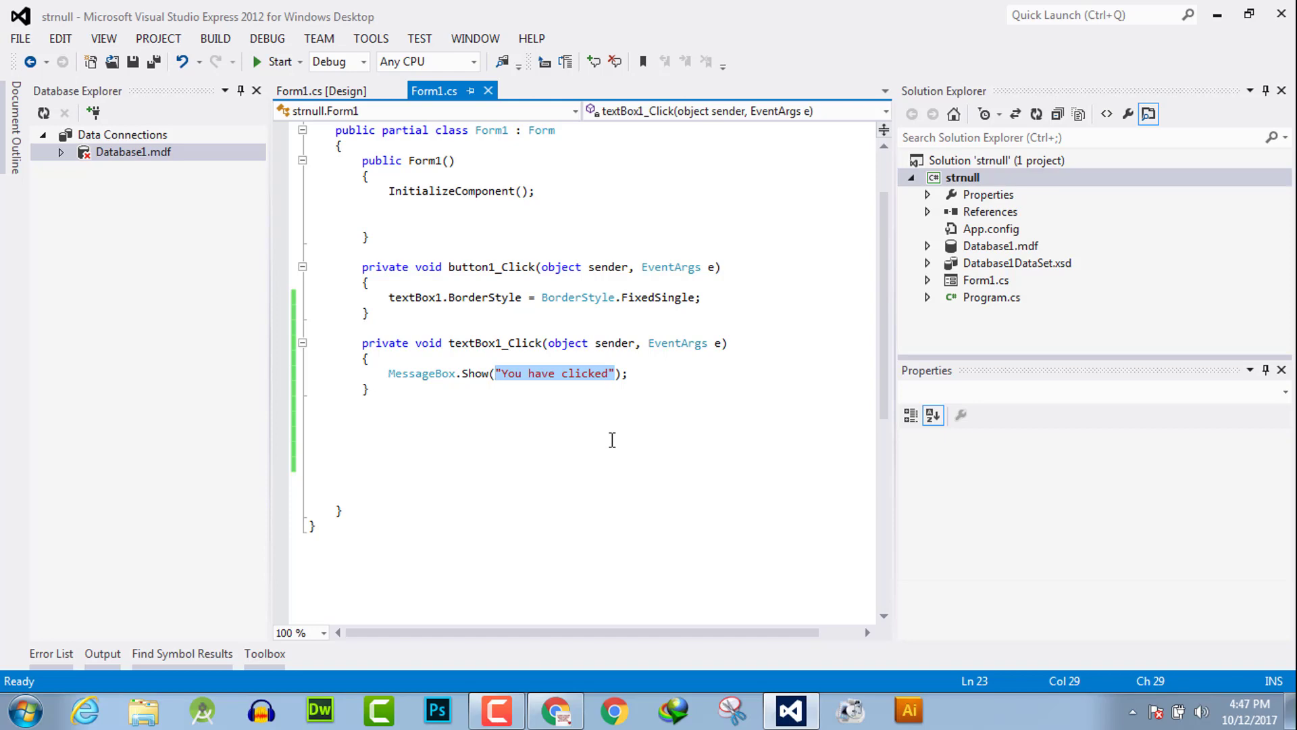
- Show textBox1.SelectedText in the message instead of the fixed string and save with Ctrl+S
{"action": "type", "text": "textBox1."}
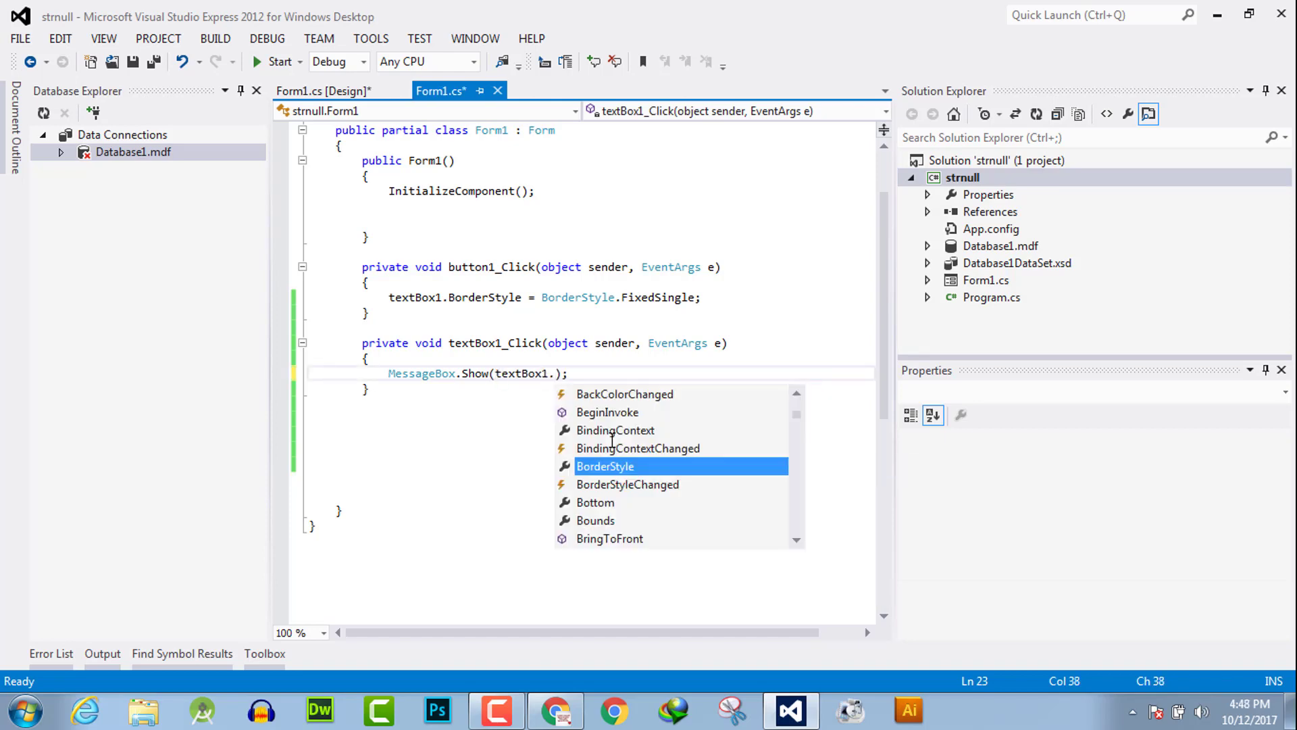
{"action": "type", "text": "SelectedText"}
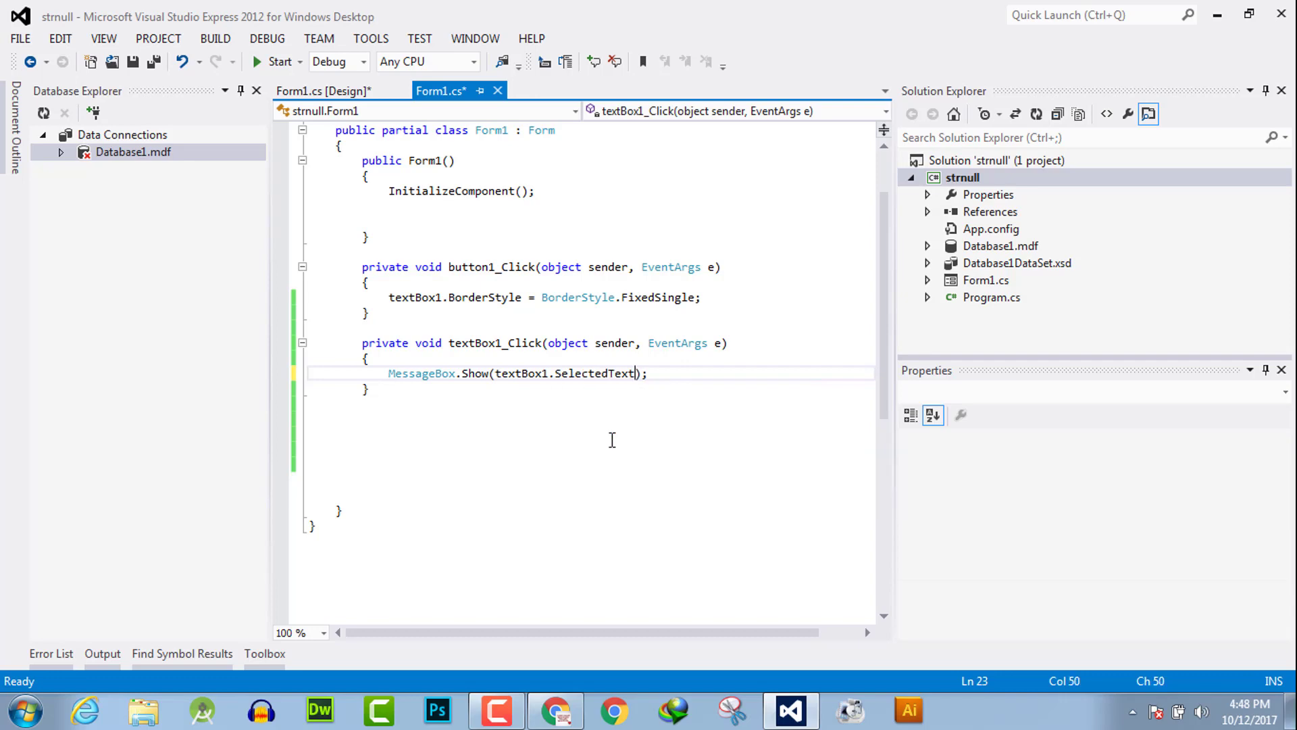
{"action": "key", "text": "ctrl+s"}
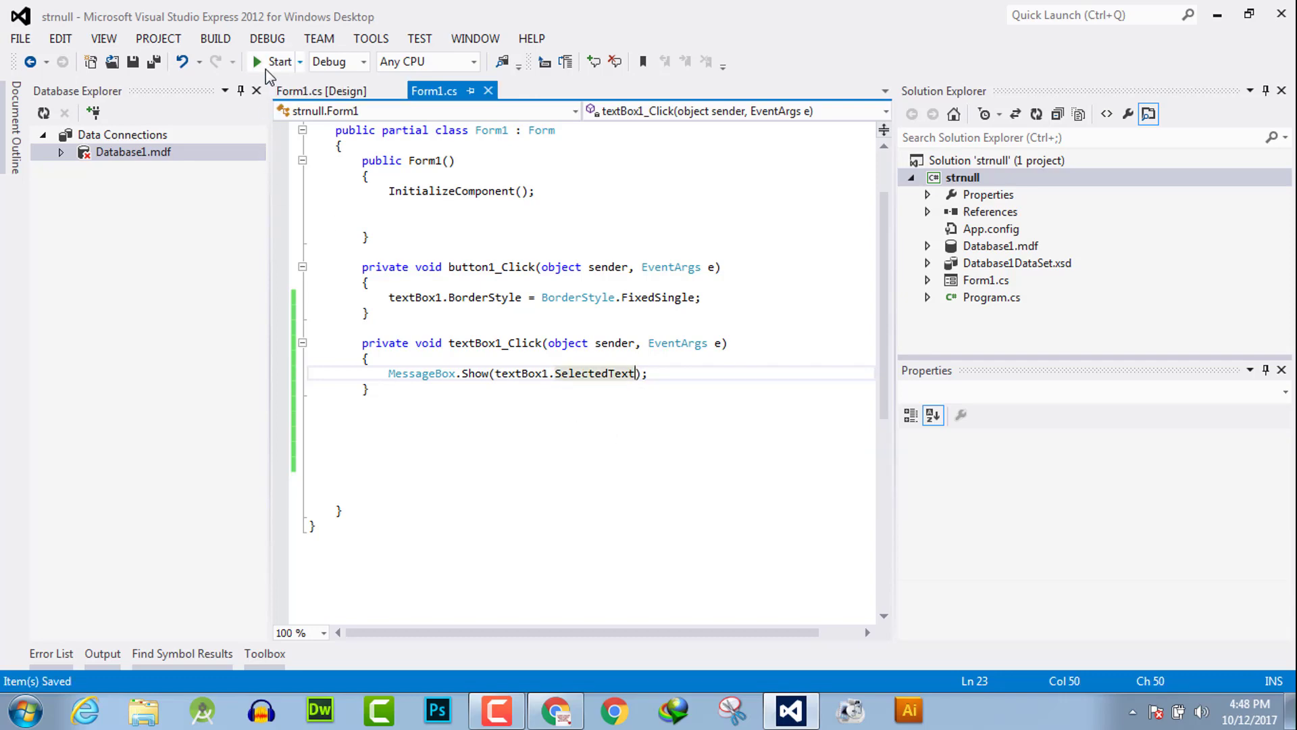
- Run the form, type Sub in the text box, click it to get an empty message, then close the form
{"action": "left_click", "coordinate": [278, 60]}
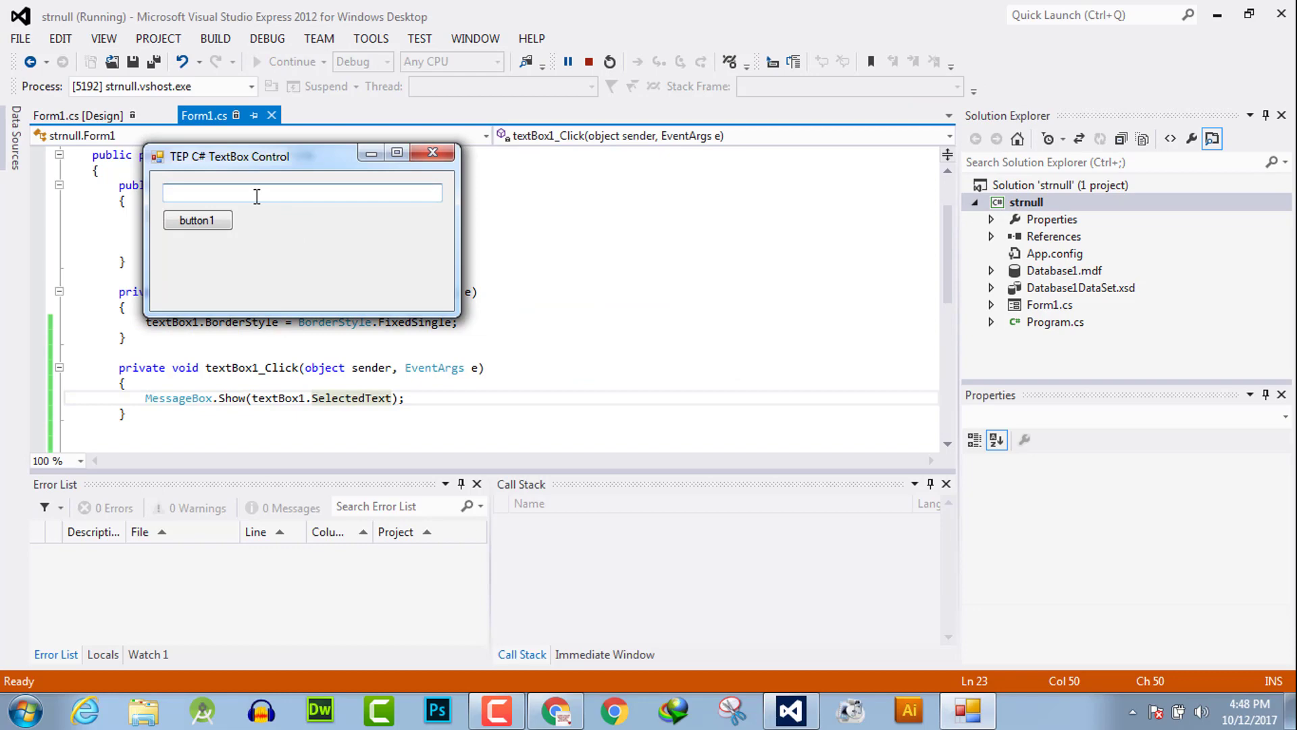
{"action": "left_click", "coordinate": [174, 192]}
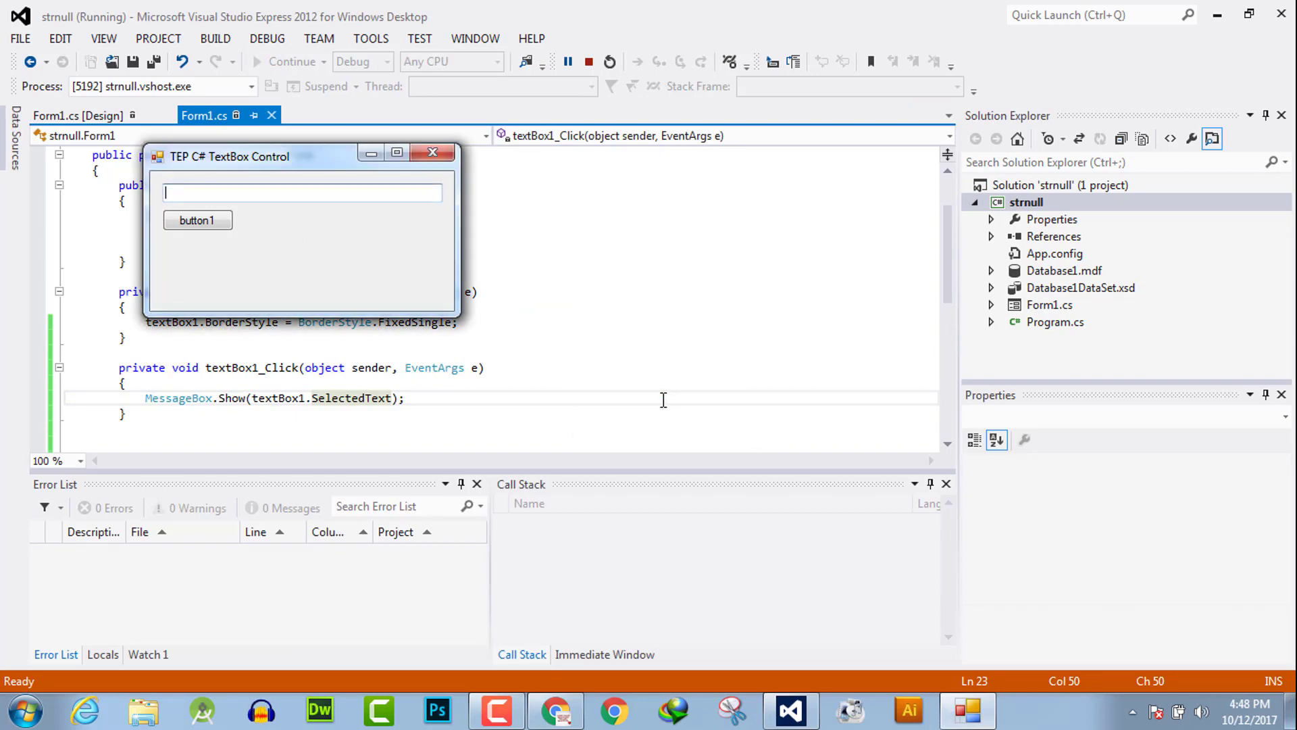
{"action": "type", "text": "Subscribe YT Channel"}
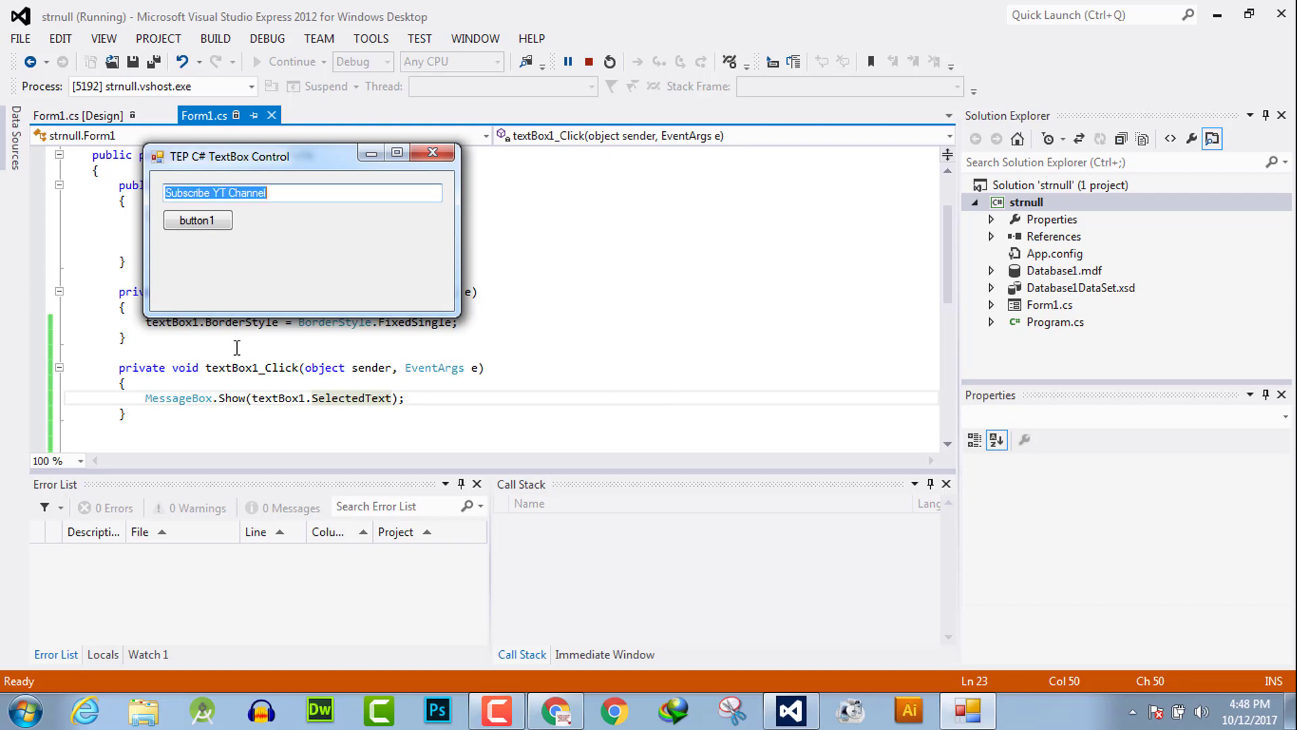
{"action": "left_click", "coordinate": [300, 192]}
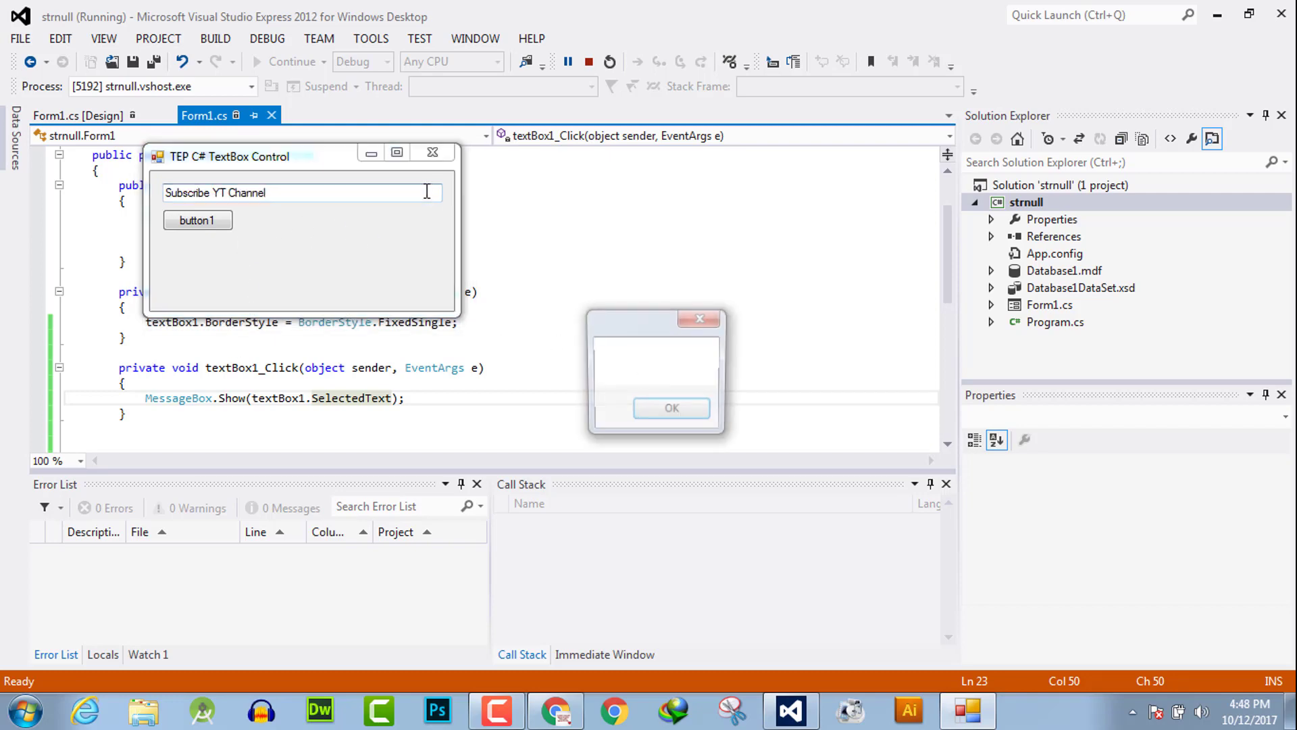
{"action": "left_click", "coordinate": [671, 408]}
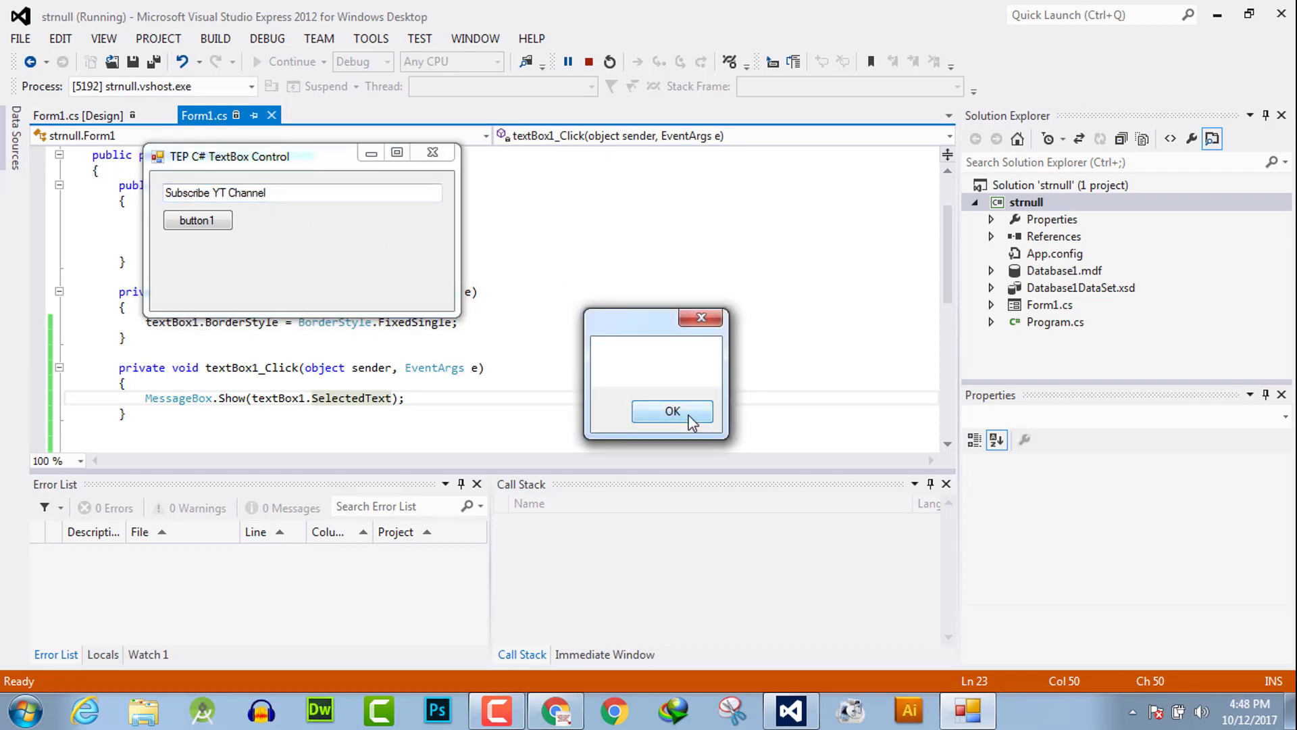
{"action": "left_click", "coordinate": [673, 410]}
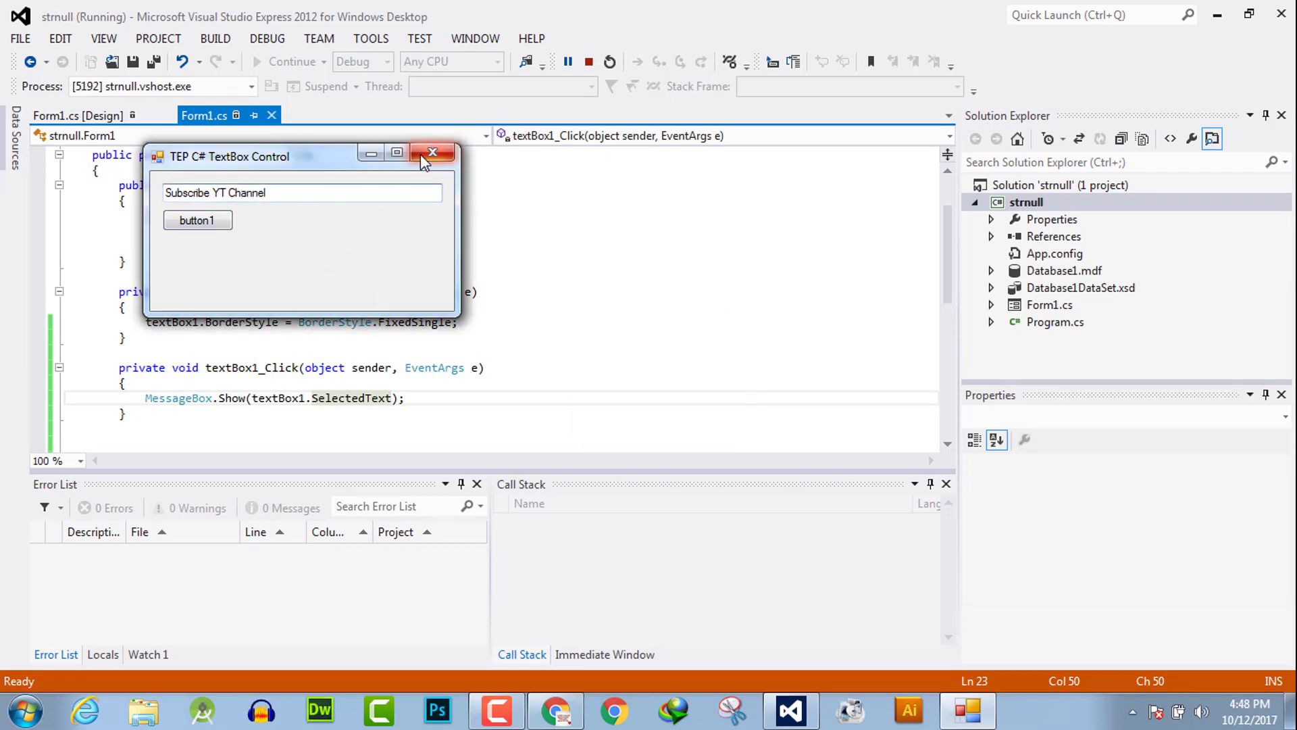
{"action": "mouse_move", "coordinate": [445, 159]}
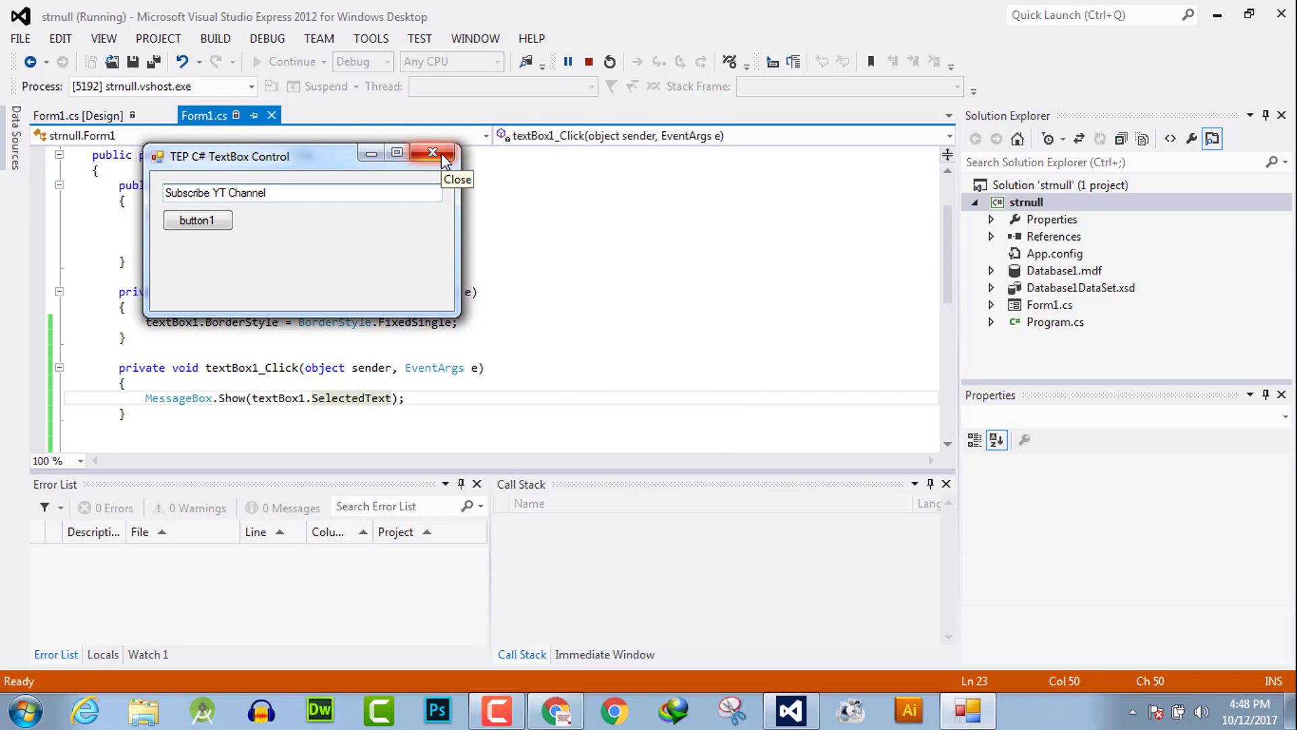
{"action": "left_click", "coordinate": [431, 153]}
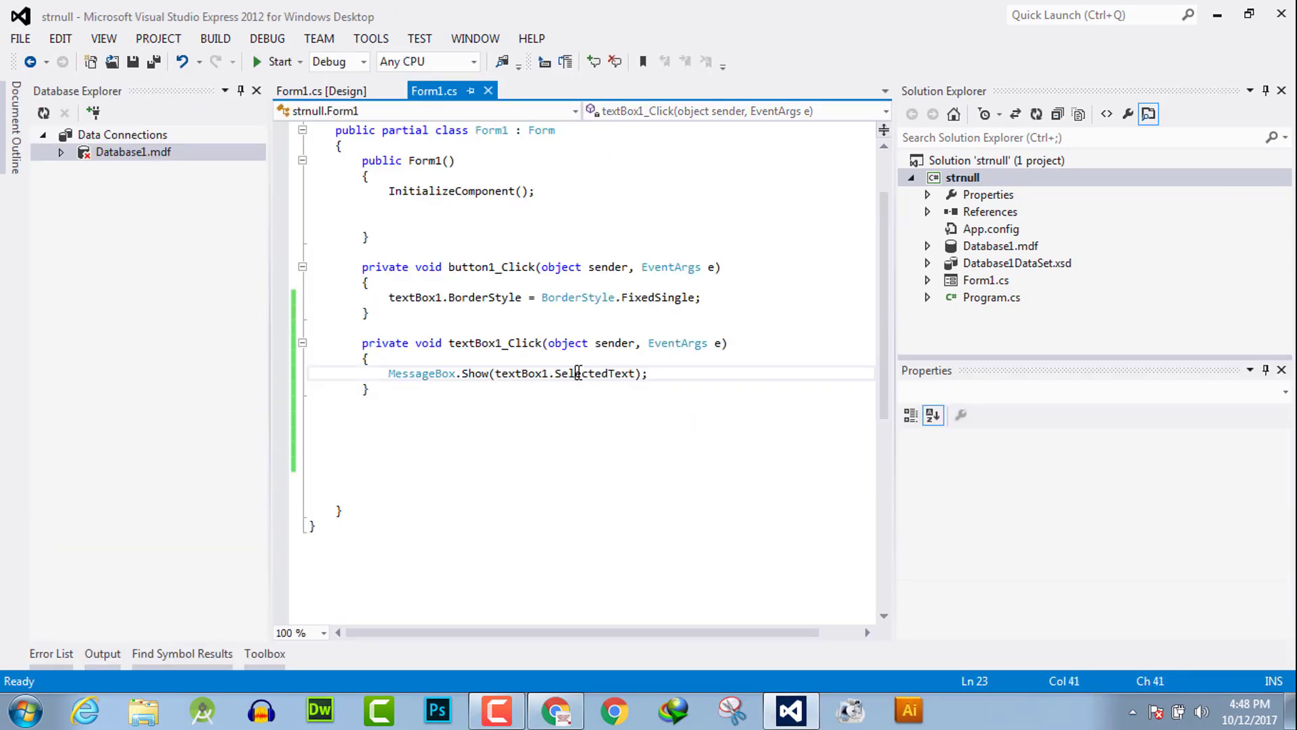
- Cut the SelectedText argument and add string a = textBox1.SelectedText above the MessageBox call
{"action": "double_click", "coordinate": [593, 372]}
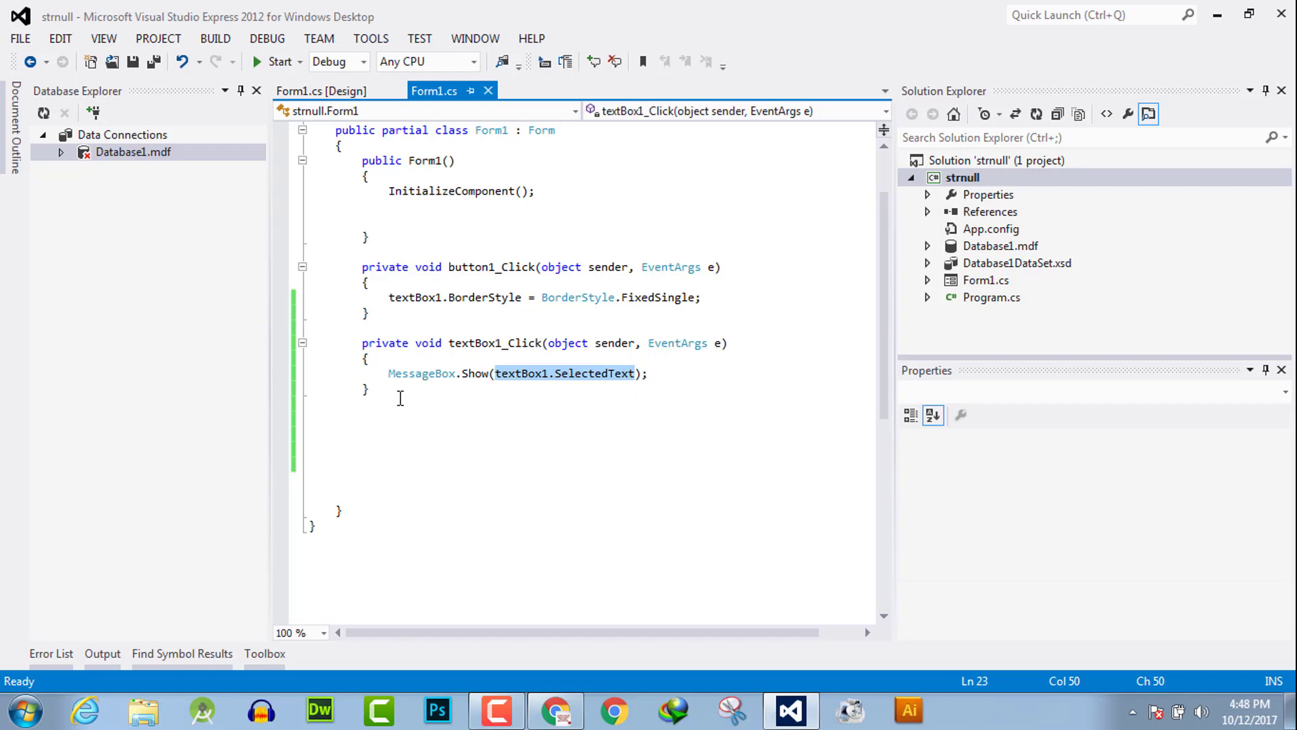
{"action": "key", "text": "Delete"}
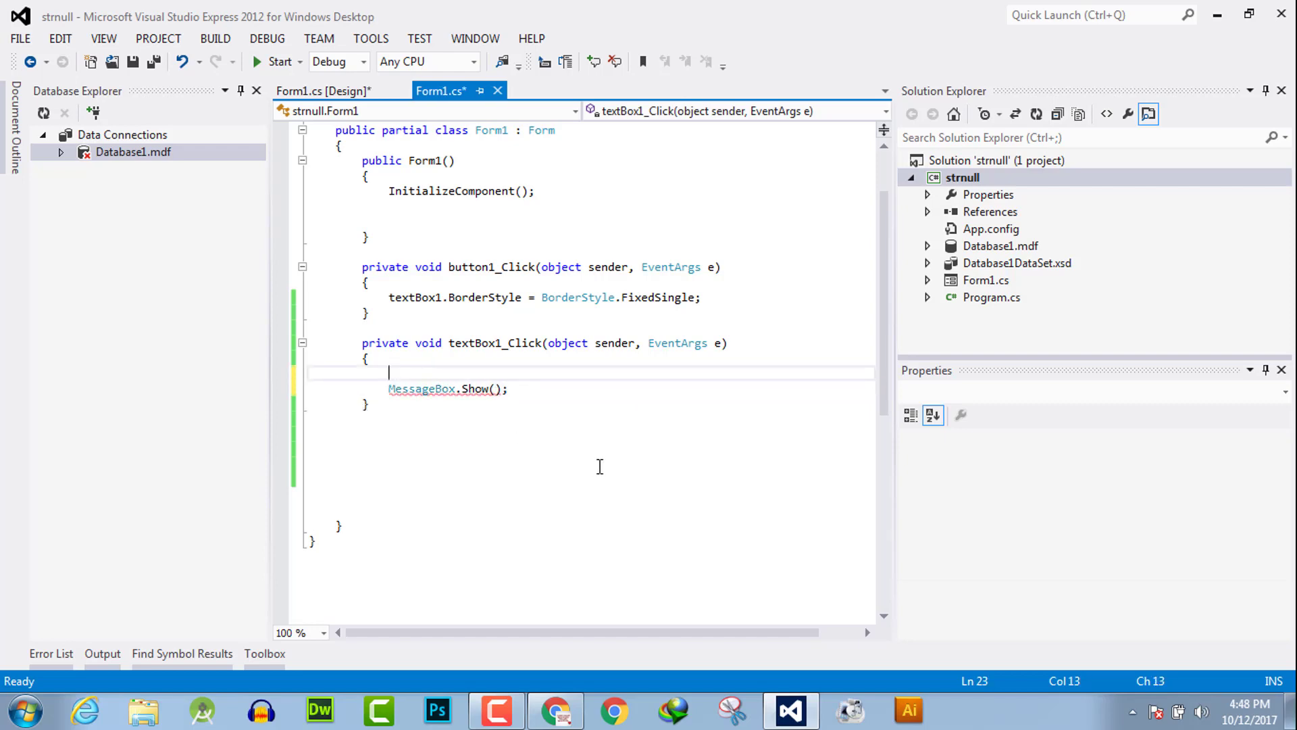
{"action": "type", "text": "string a = textBox1.SelectedText"}
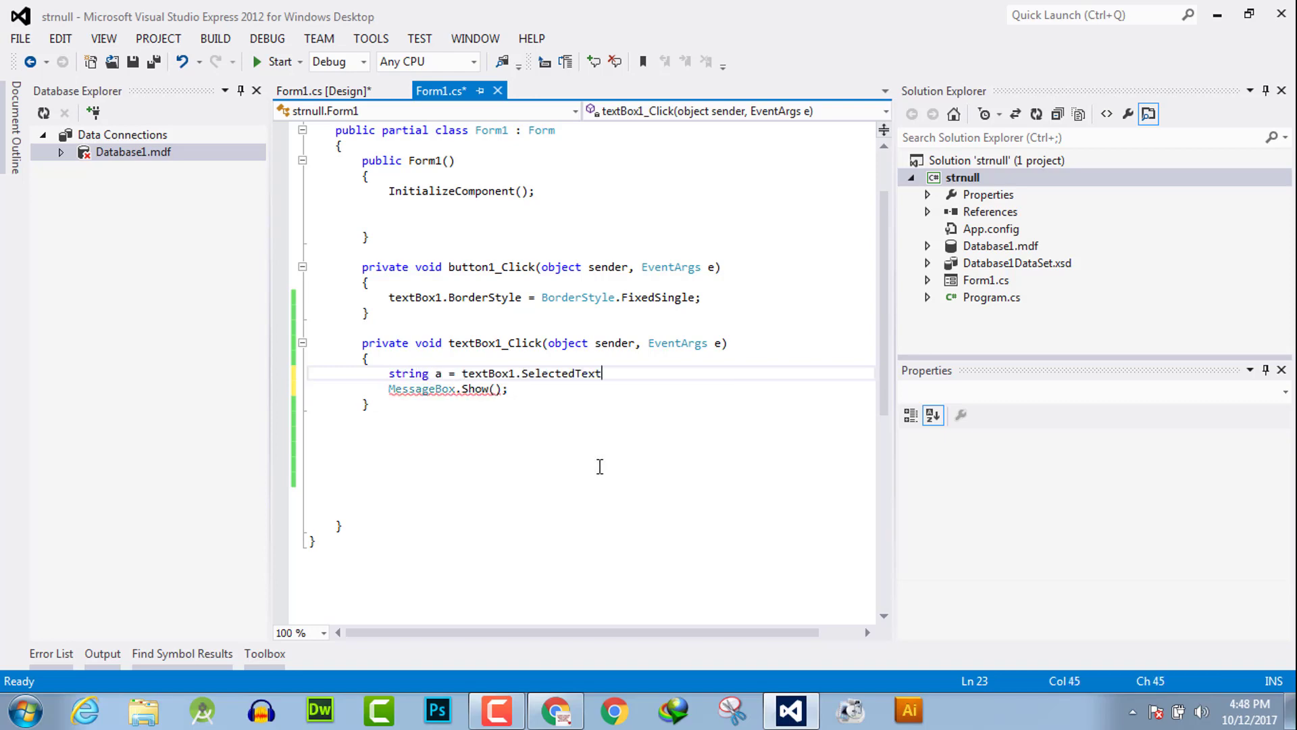
{"action": "type", "text": "a"}
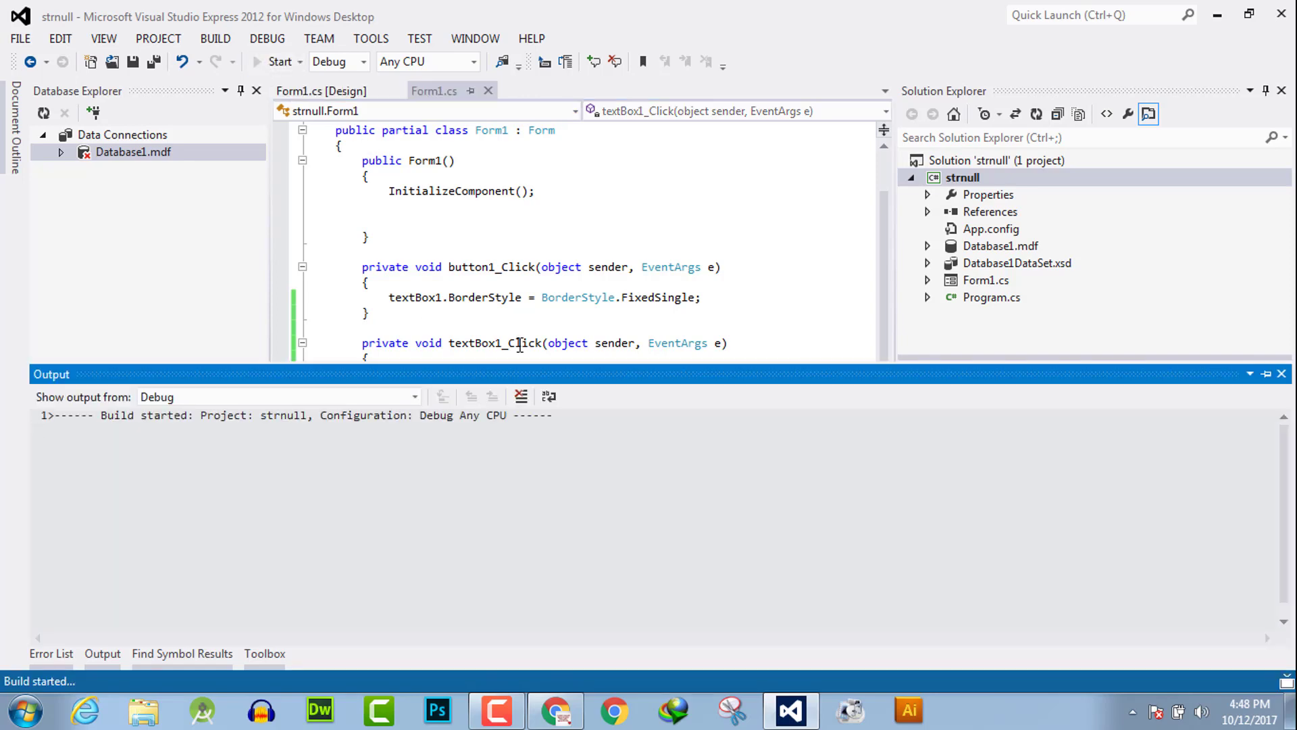
- Run the form, type hey in the text box, and dismiss the empty message it shows
{"action": "left_click", "coordinate": [280, 61]}
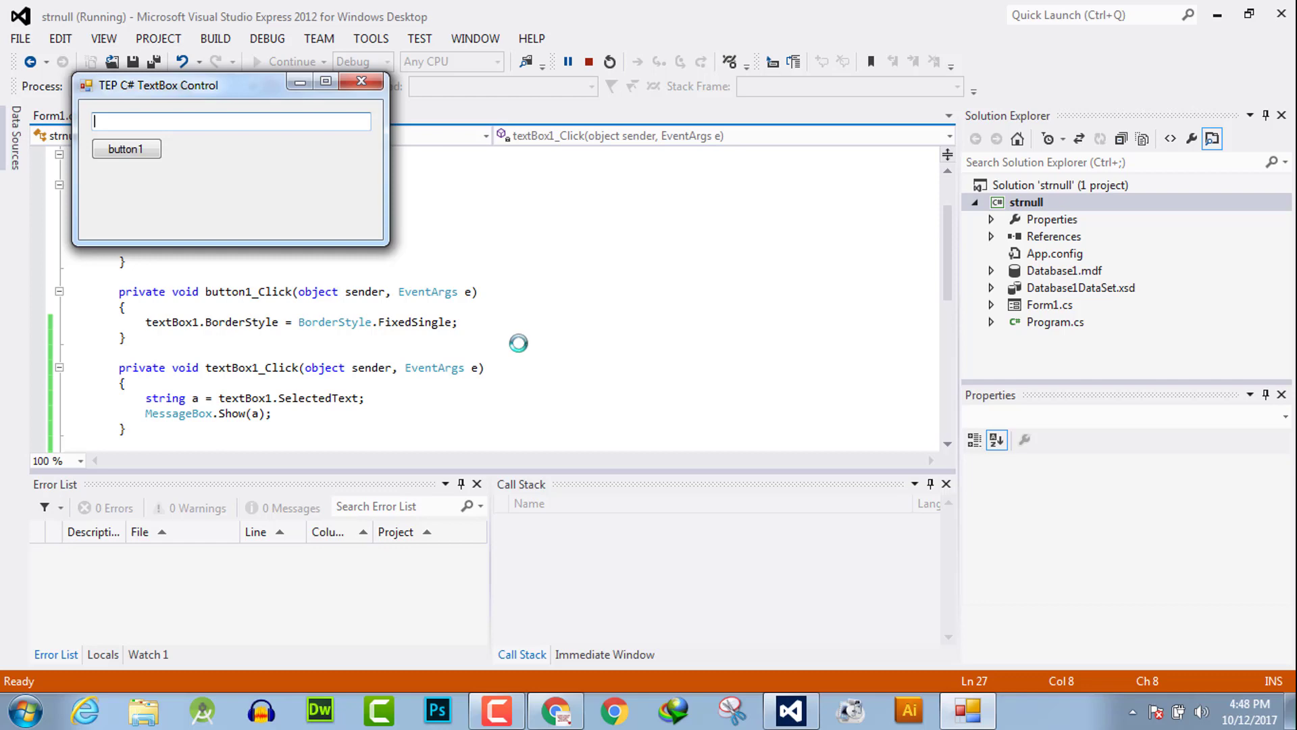
{"action": "type", "text": "hey"}
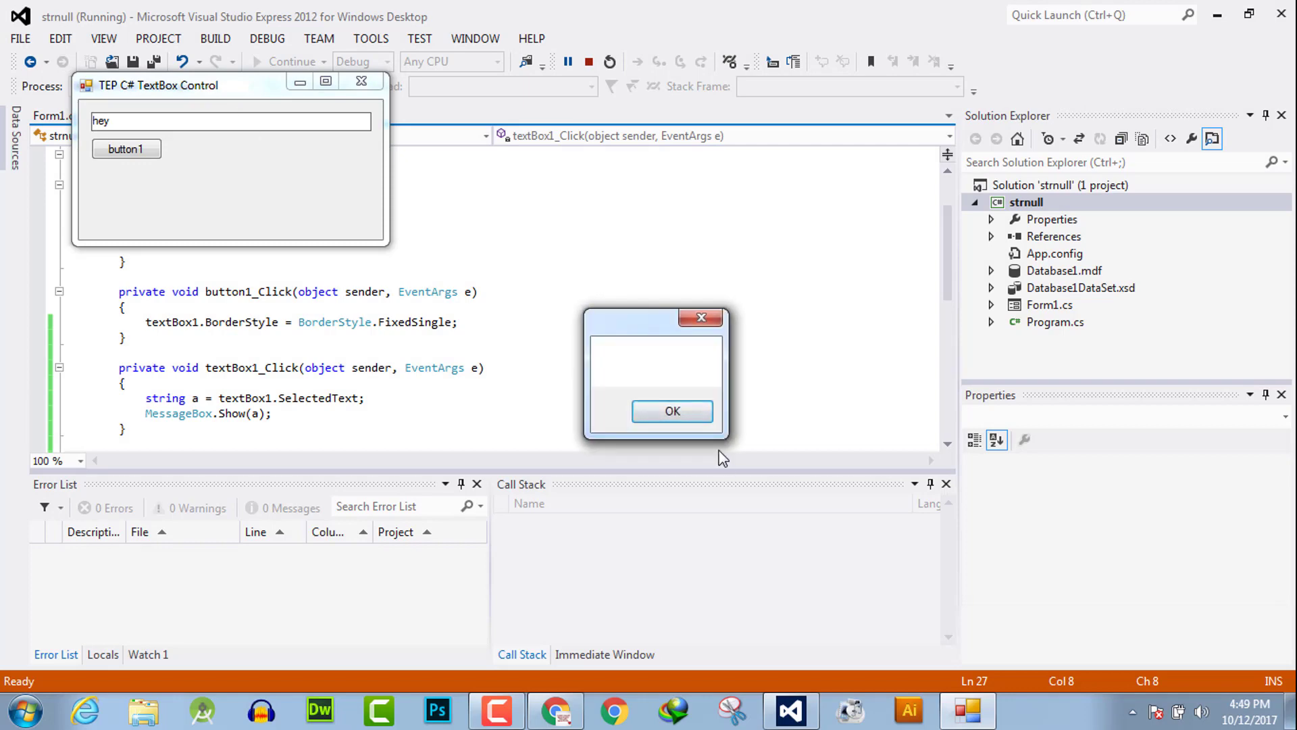
{"action": "left_click", "coordinate": [672, 411]}
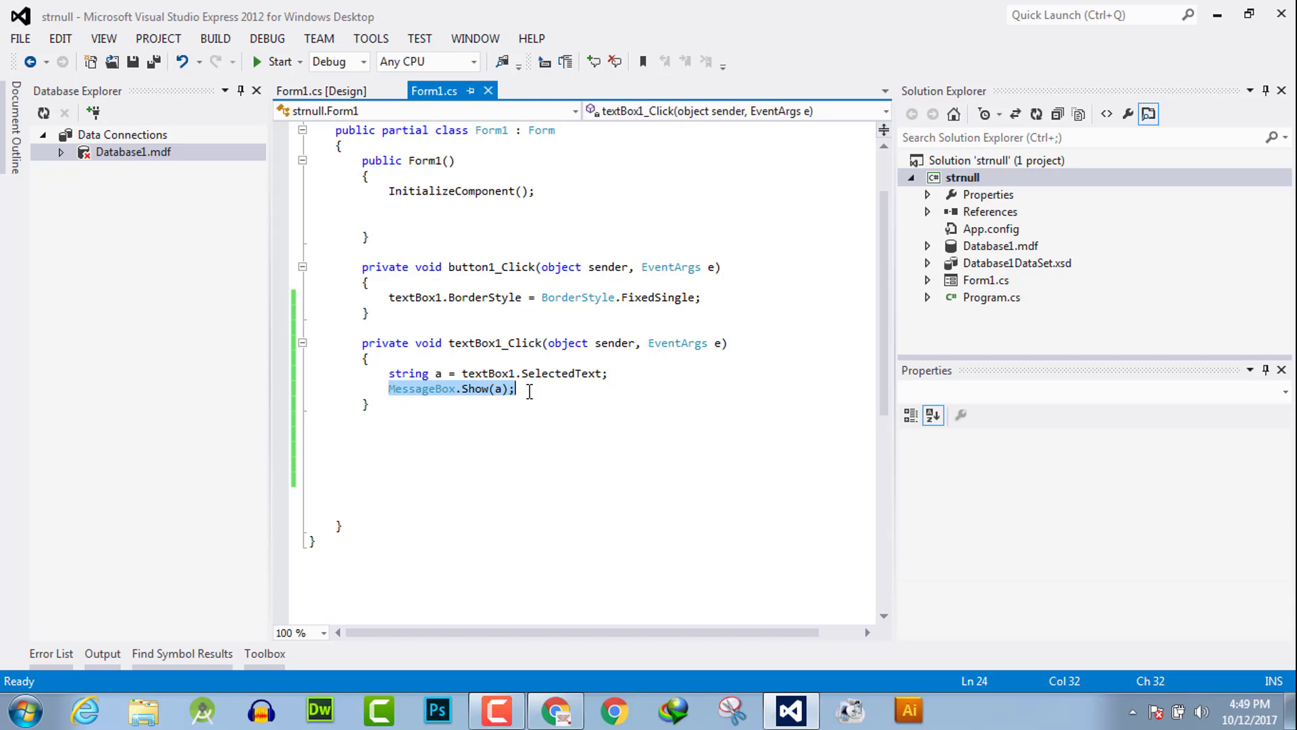
{"action": "mouse_move", "coordinate": [619, 297]}
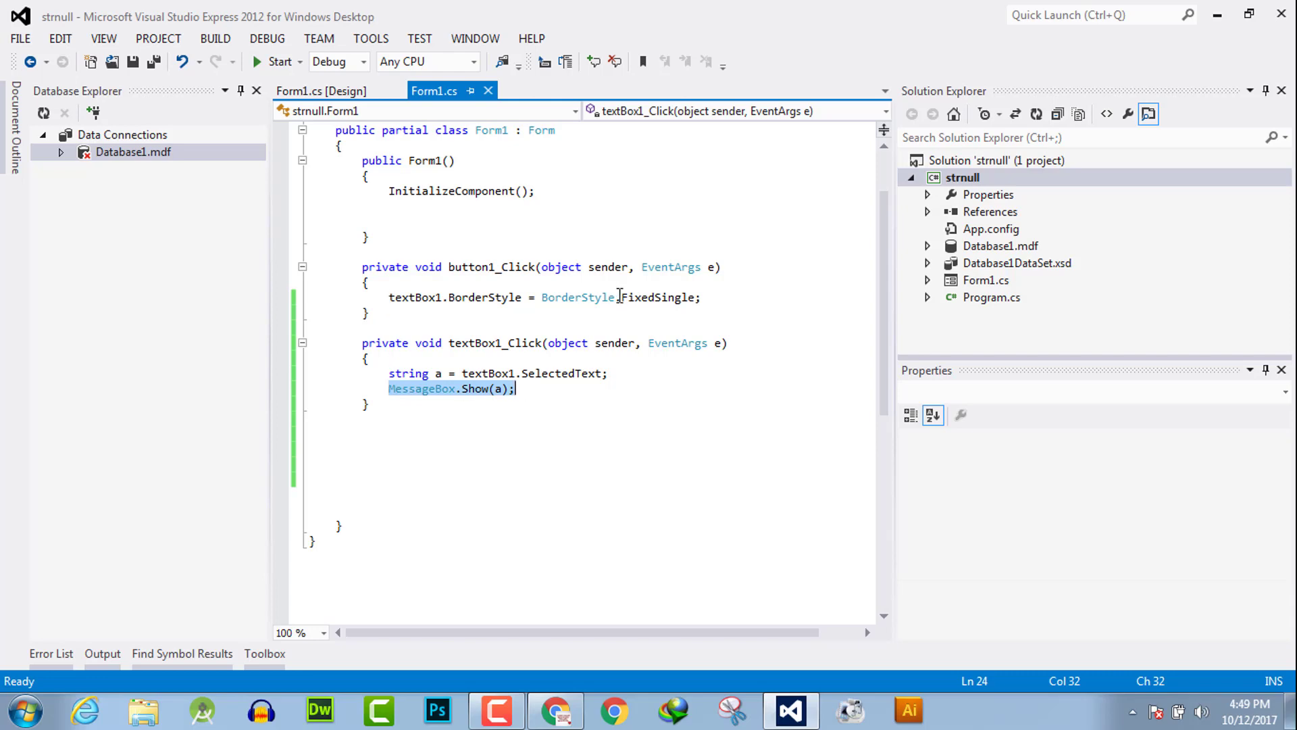
{"action": "mouse_move", "coordinate": [658, 297]}
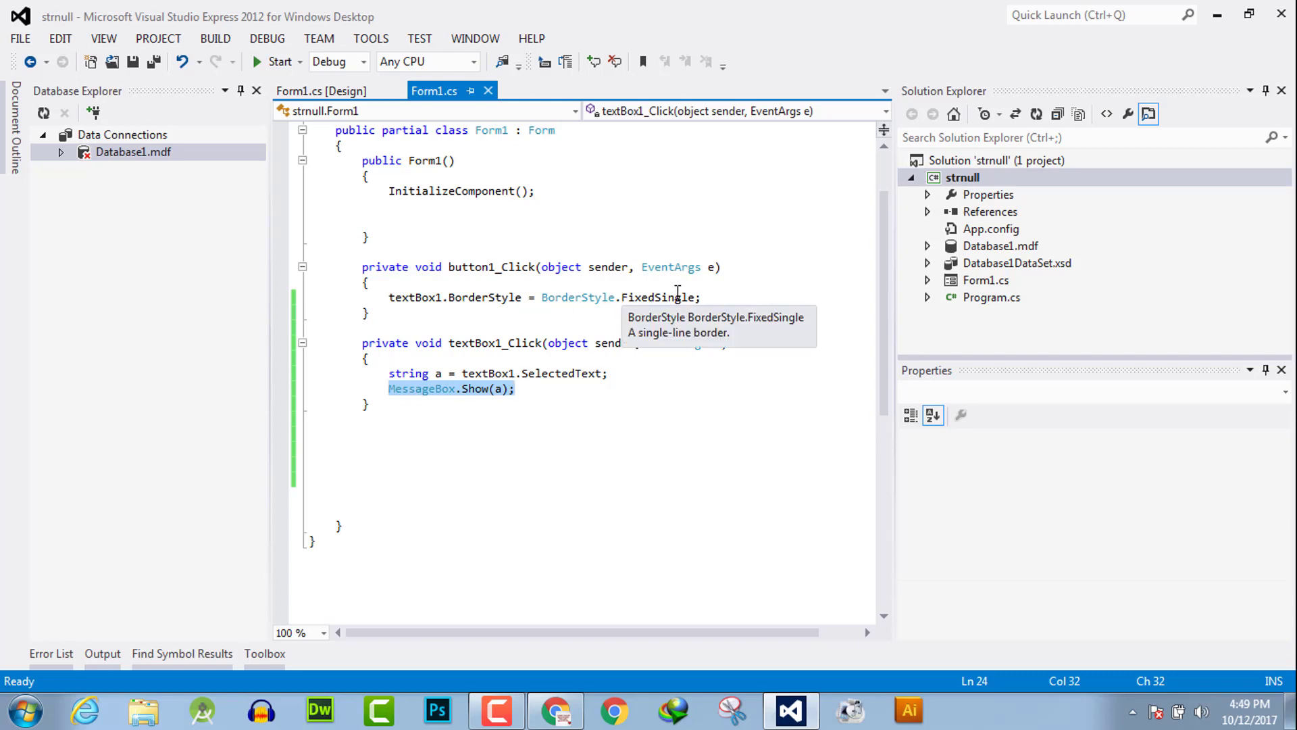
- Put MessageBox.Show(a) in button1_Click, make textBox1_Click public, and declare string a at class level
{"action": "key", "text": "Delete"}
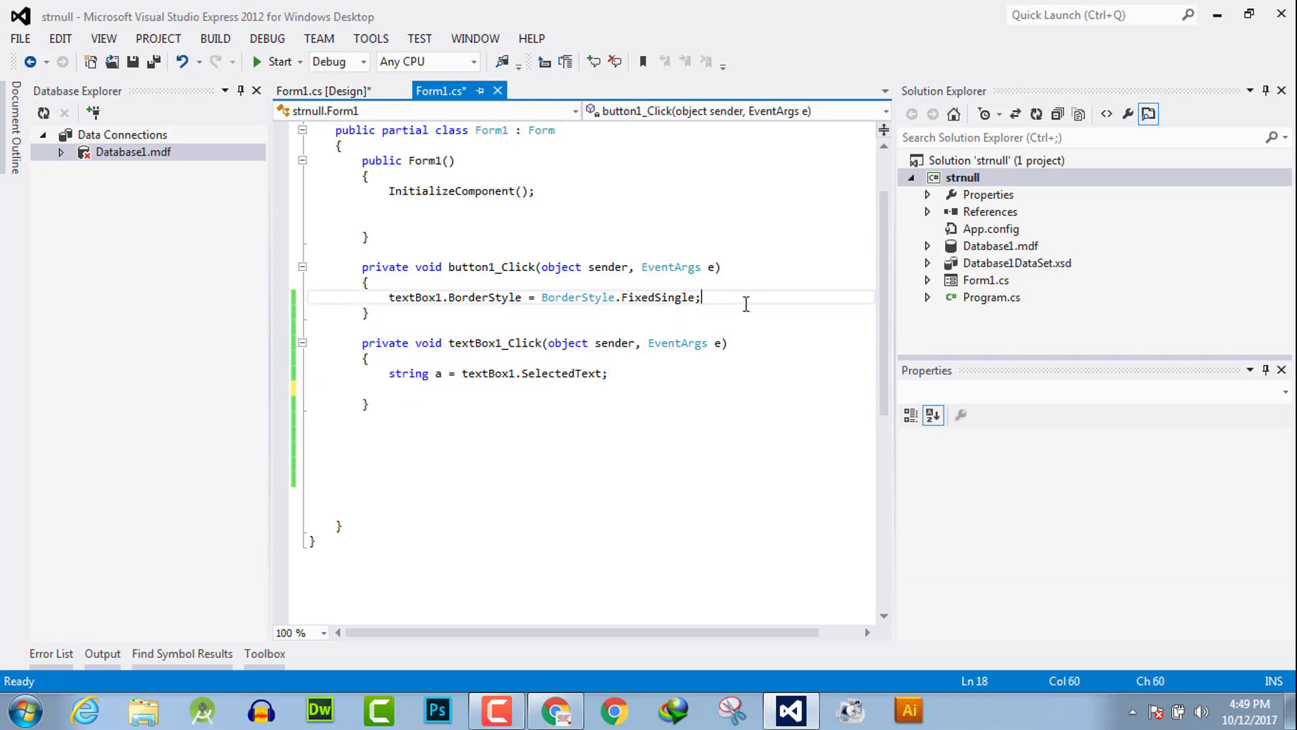
{"action": "type", "text": "MessageBox.Show(a);"}
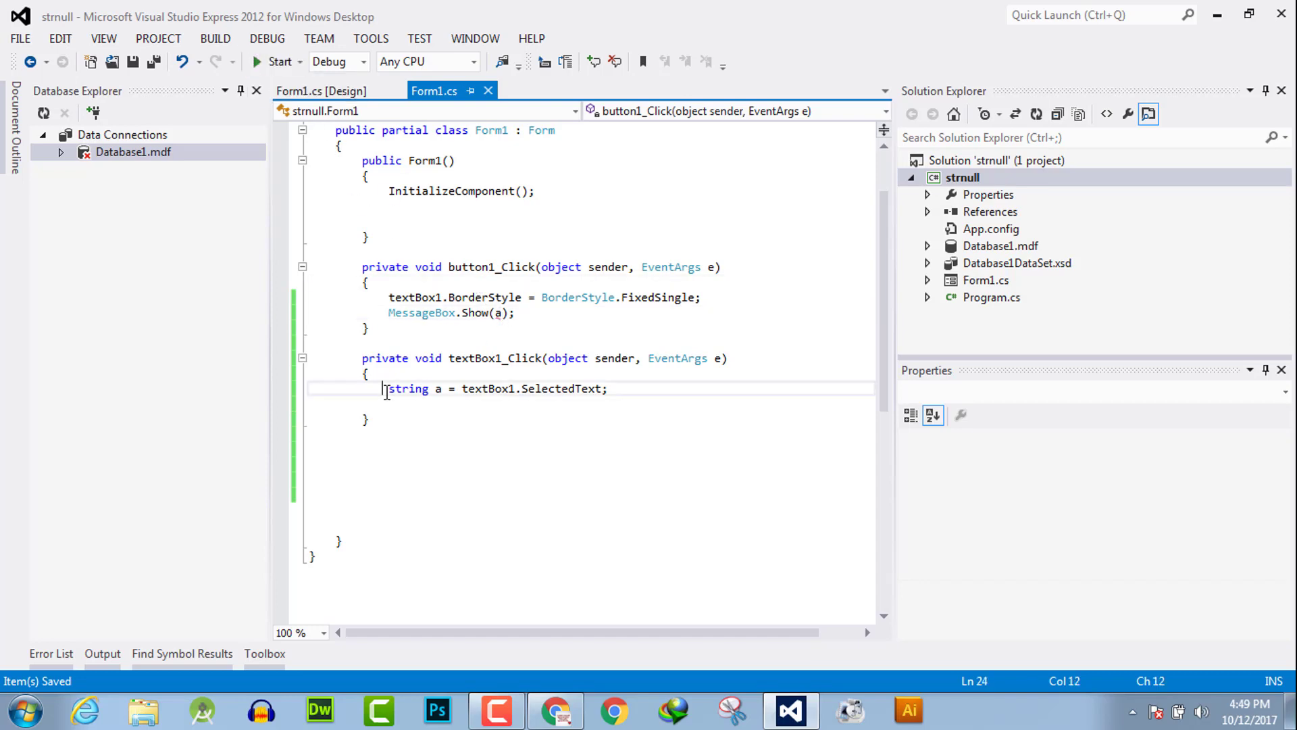
{"action": "type", "text": "public"}
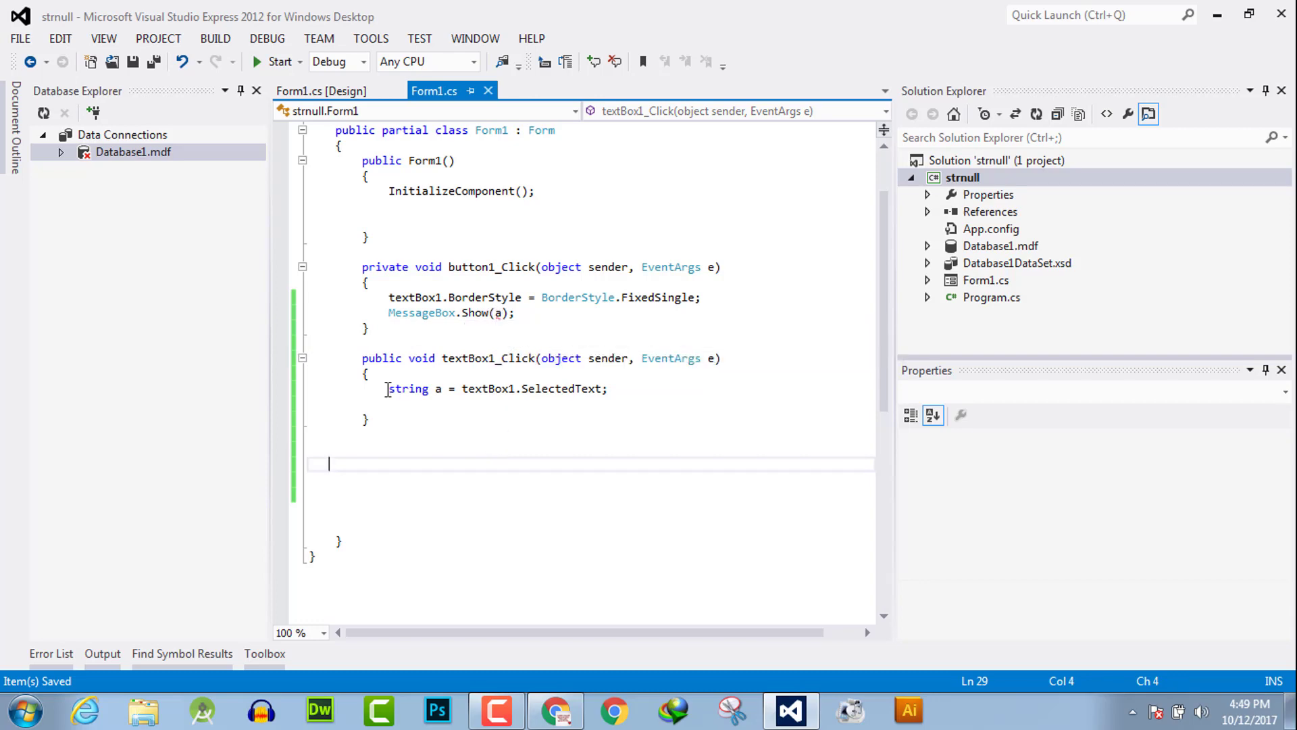
{"action": "type", "text": "pu"}
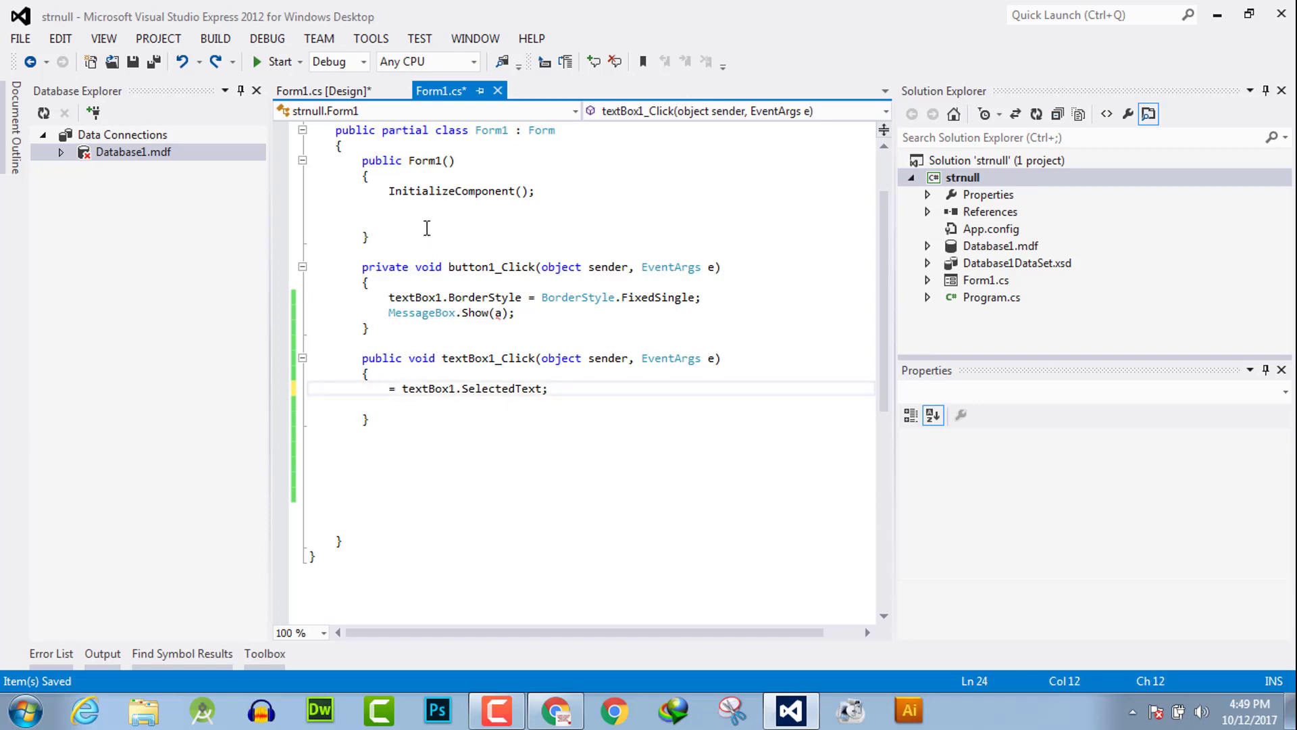
{"action": "type", "text": "string a"}
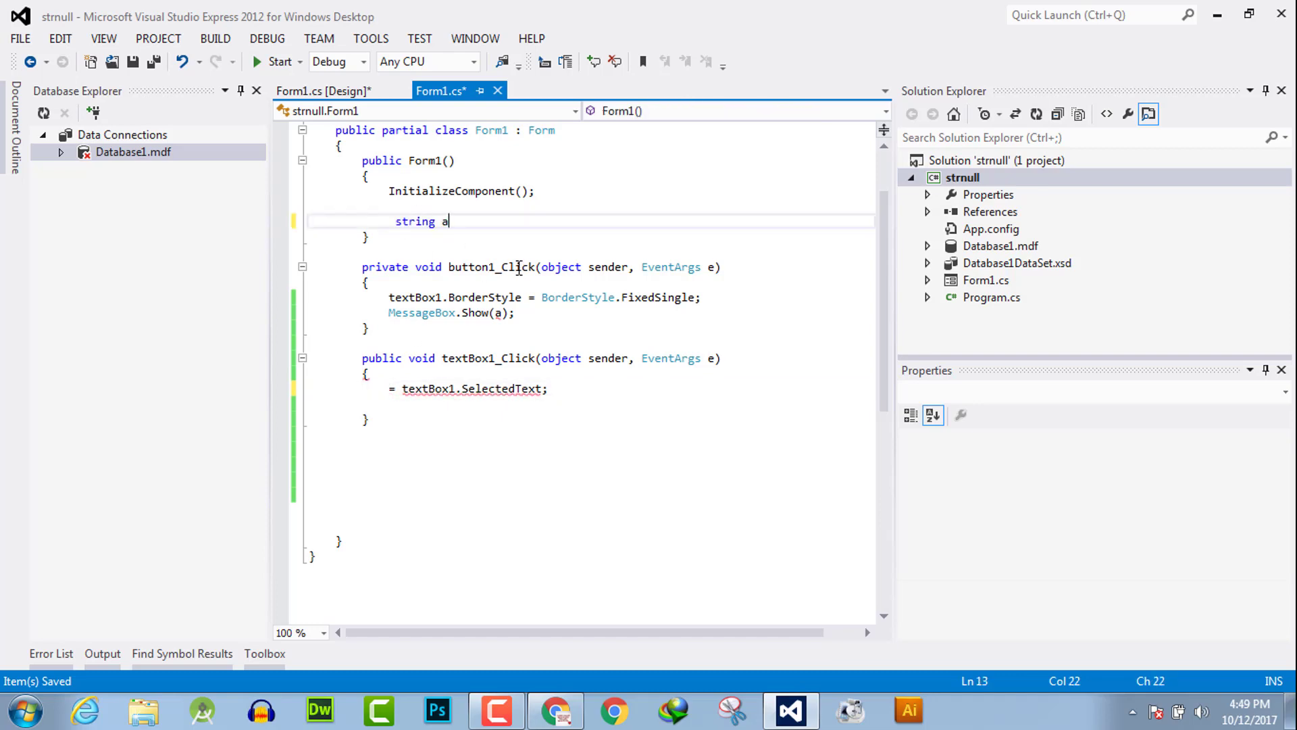
{"action": "type", "text": ";"}
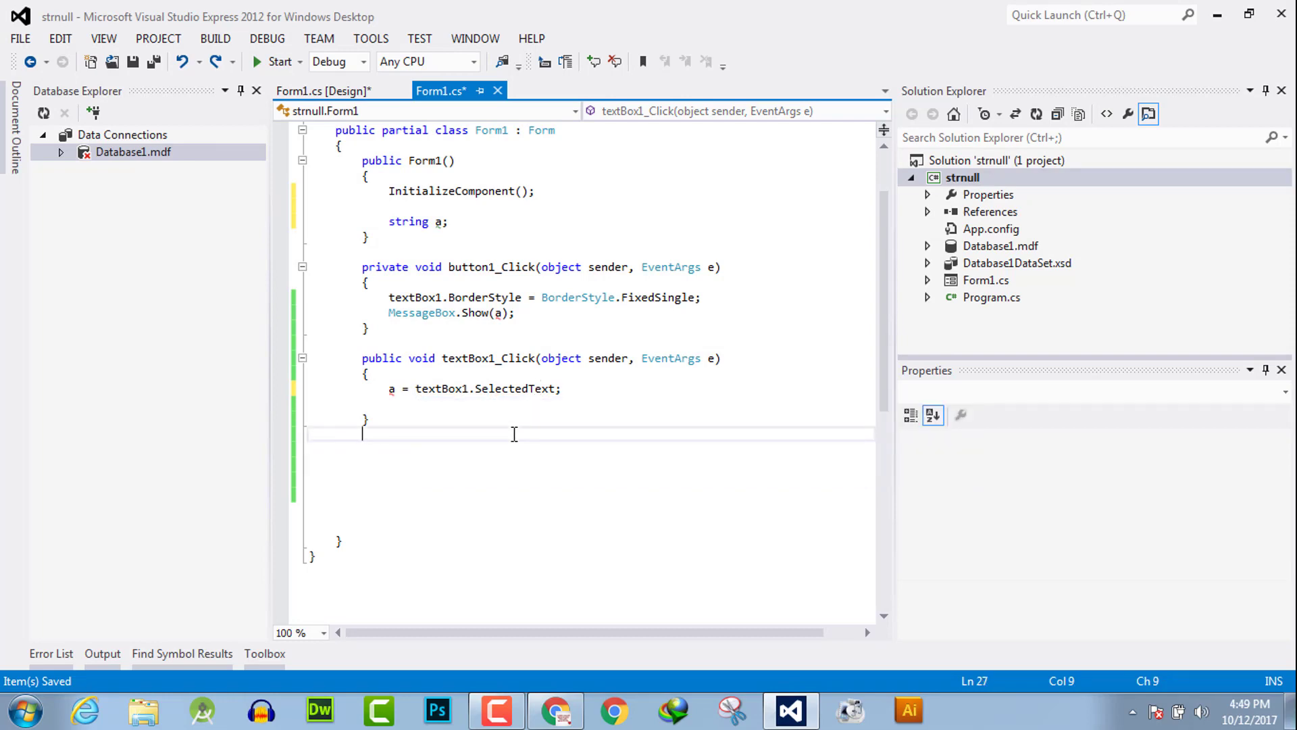
{"action": "mouse_move", "coordinate": [437, 220]}
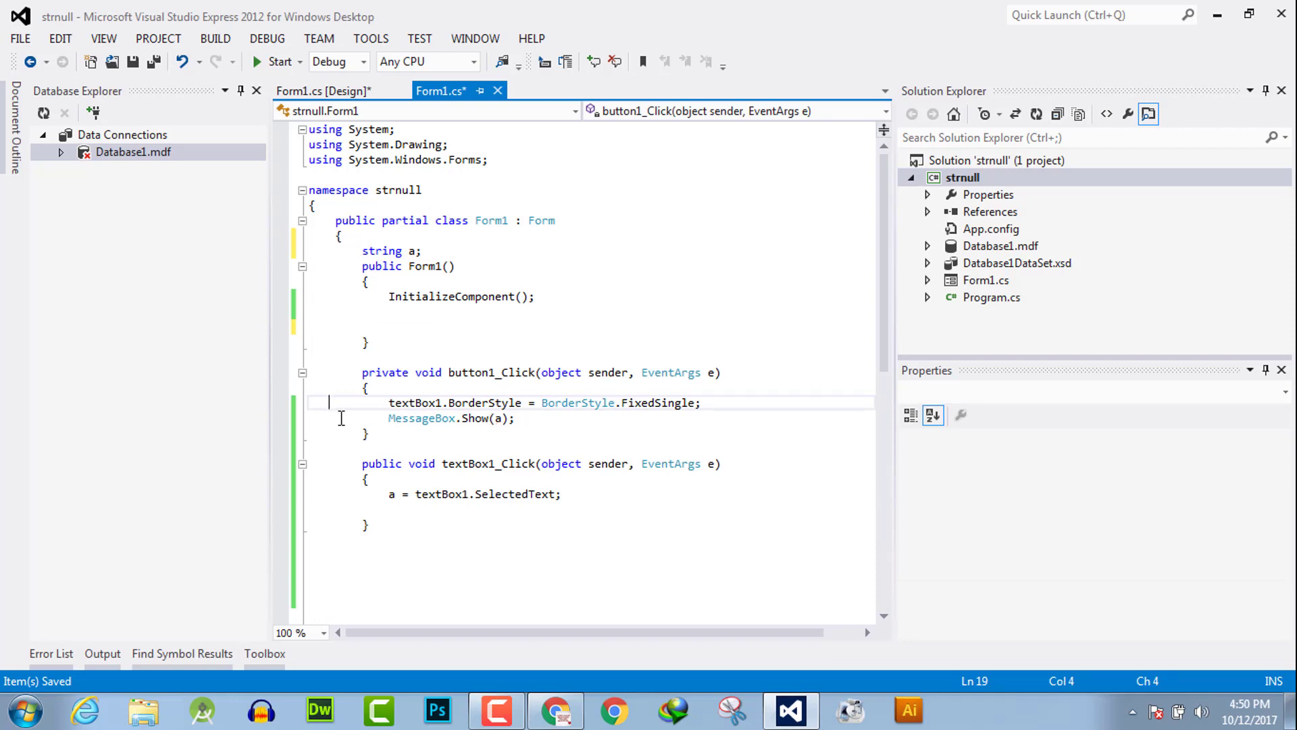
- Run the form, click the text box then button1, and dismiss the still-empty message
{"action": "left_click", "coordinate": [276, 61]}
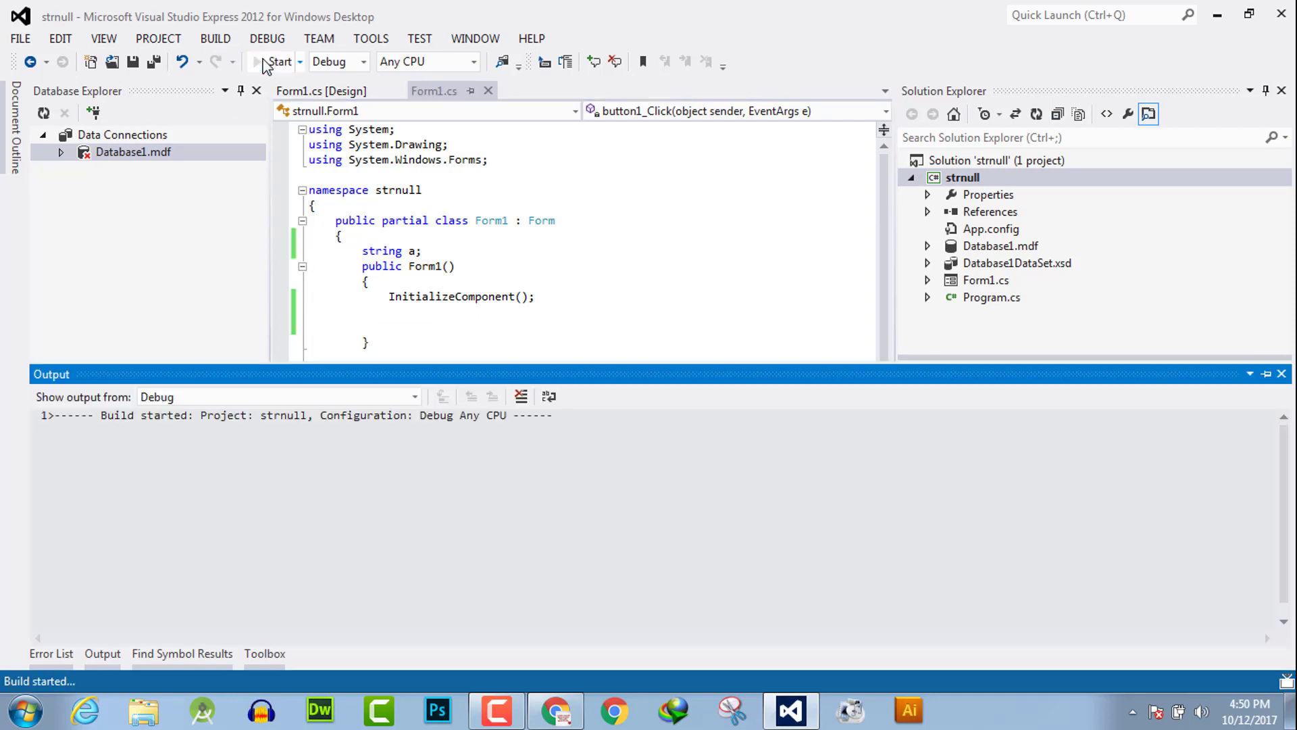
{"action": "left_click", "coordinate": [275, 61]}
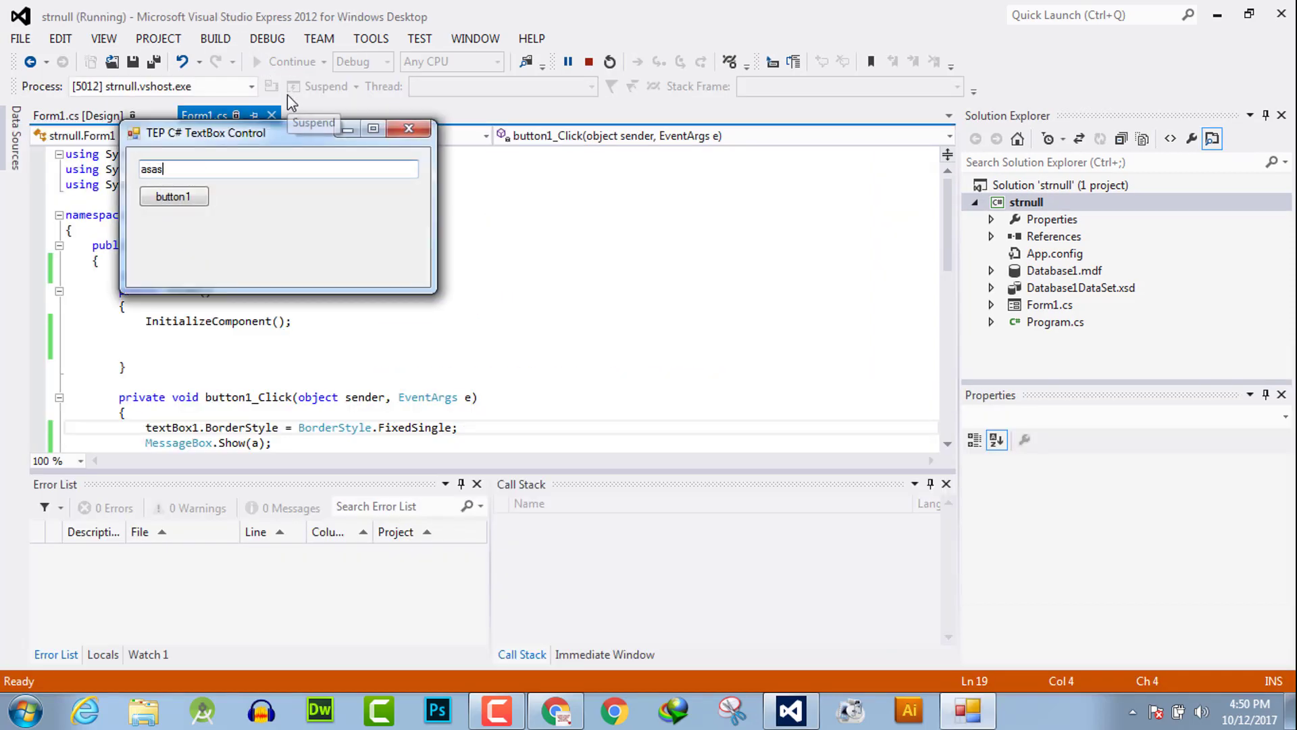
{"action": "left_click", "coordinate": [174, 196]}
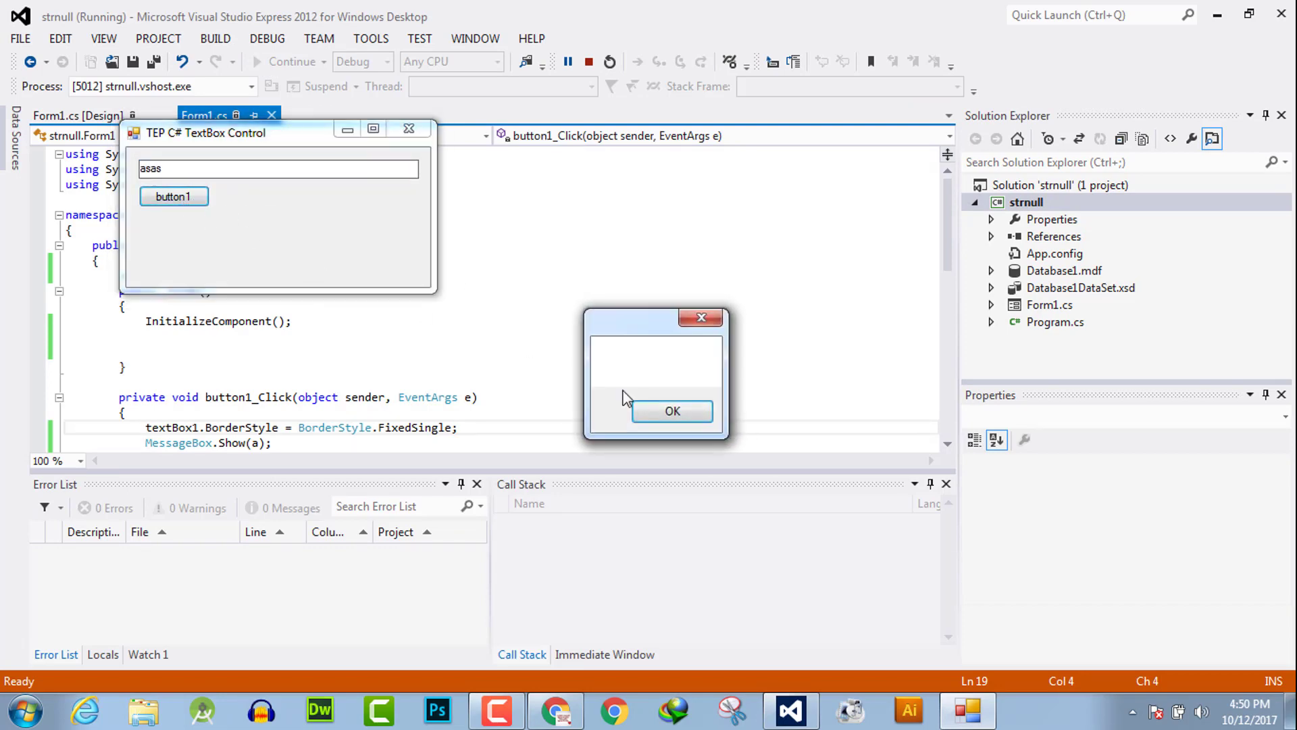
{"action": "left_click", "coordinate": [671, 410]}
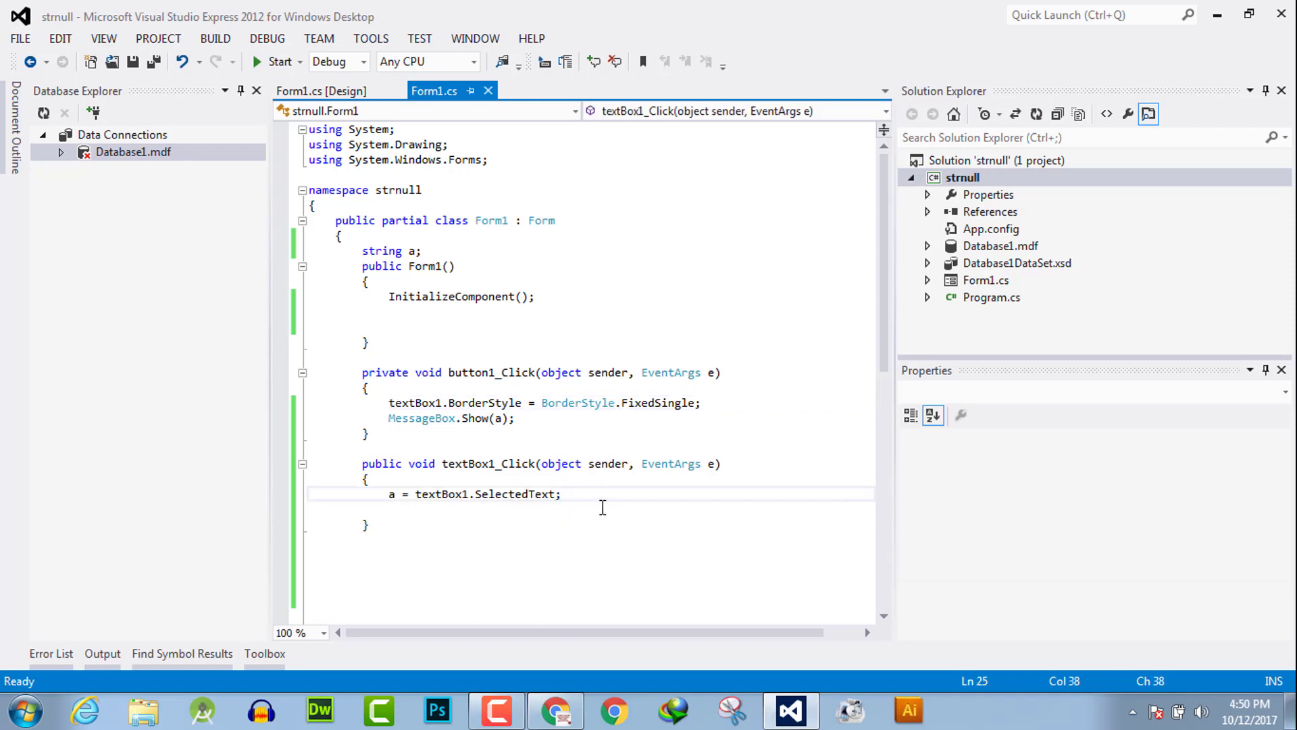
- Append .ToString() so a = textBox1.SelectedText.ToString()
{"action": "type", "text": "to"}
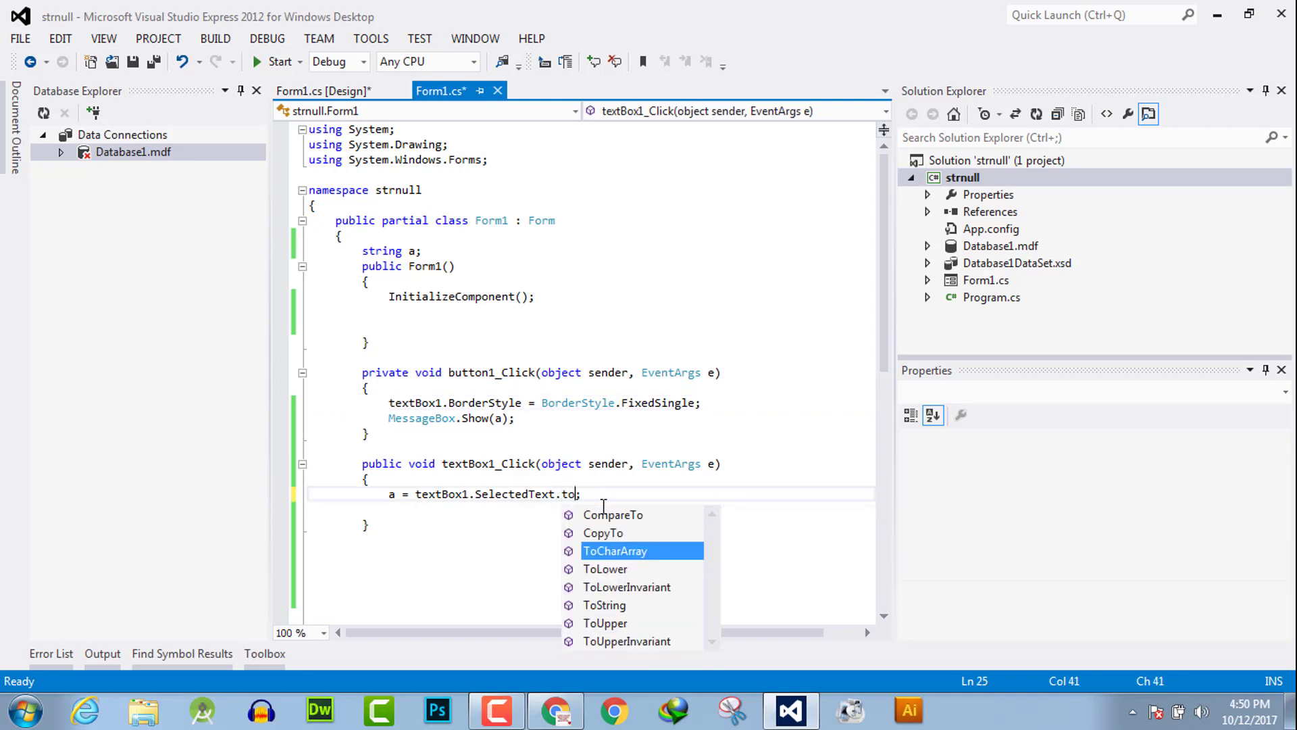
{"action": "type", "text": "String"}
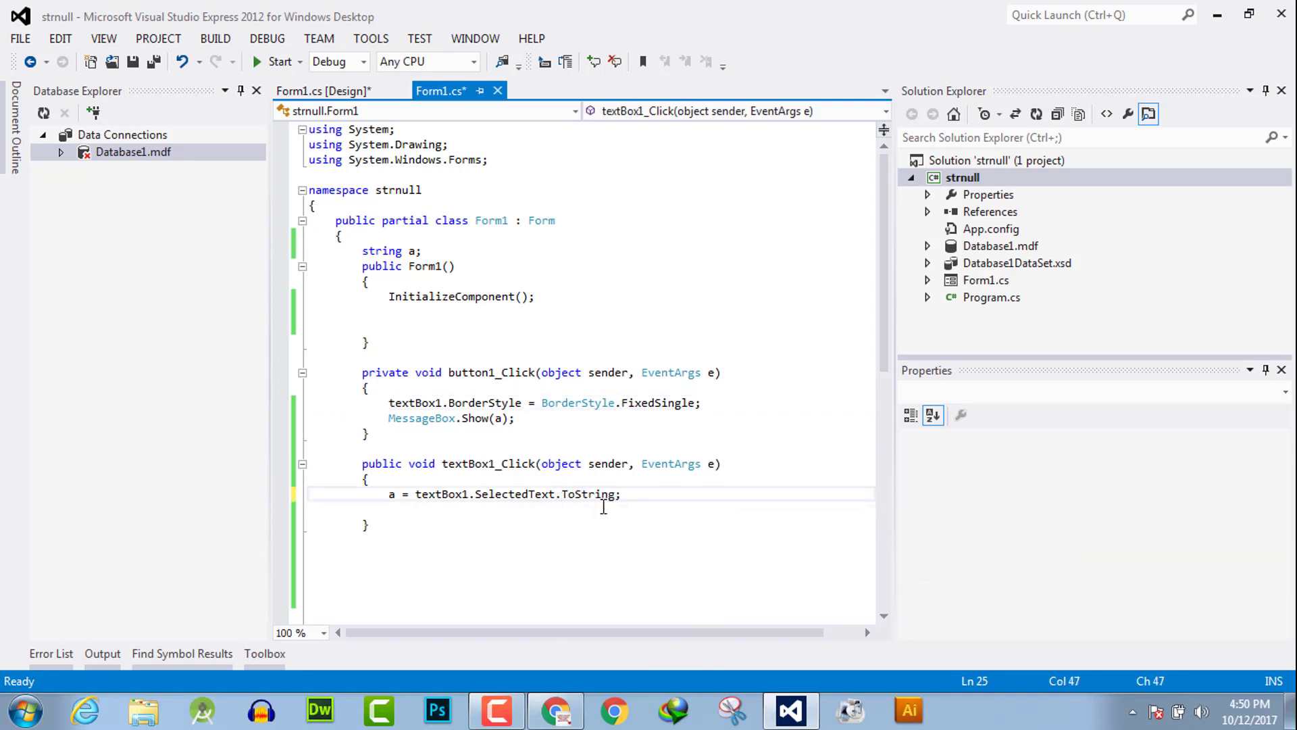
{"action": "type", "text": "()"}
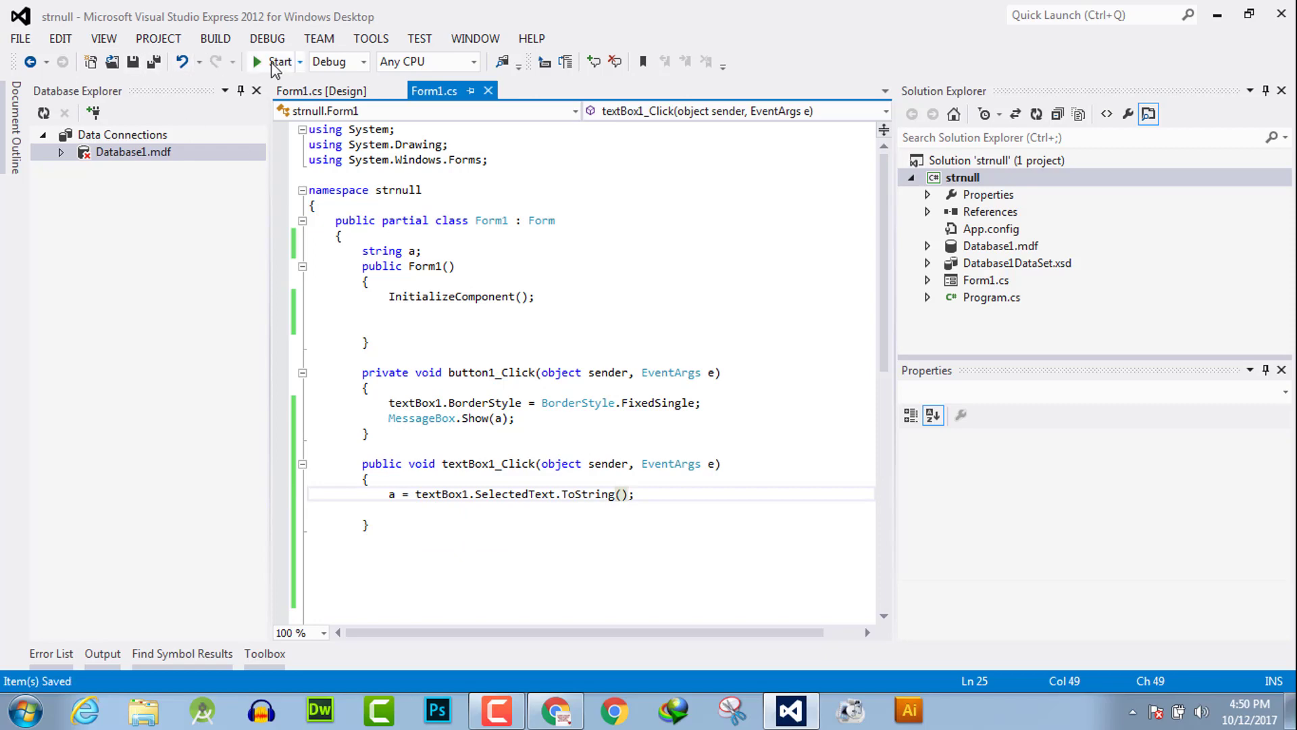
{"action": "left_click", "coordinate": [257, 61]}
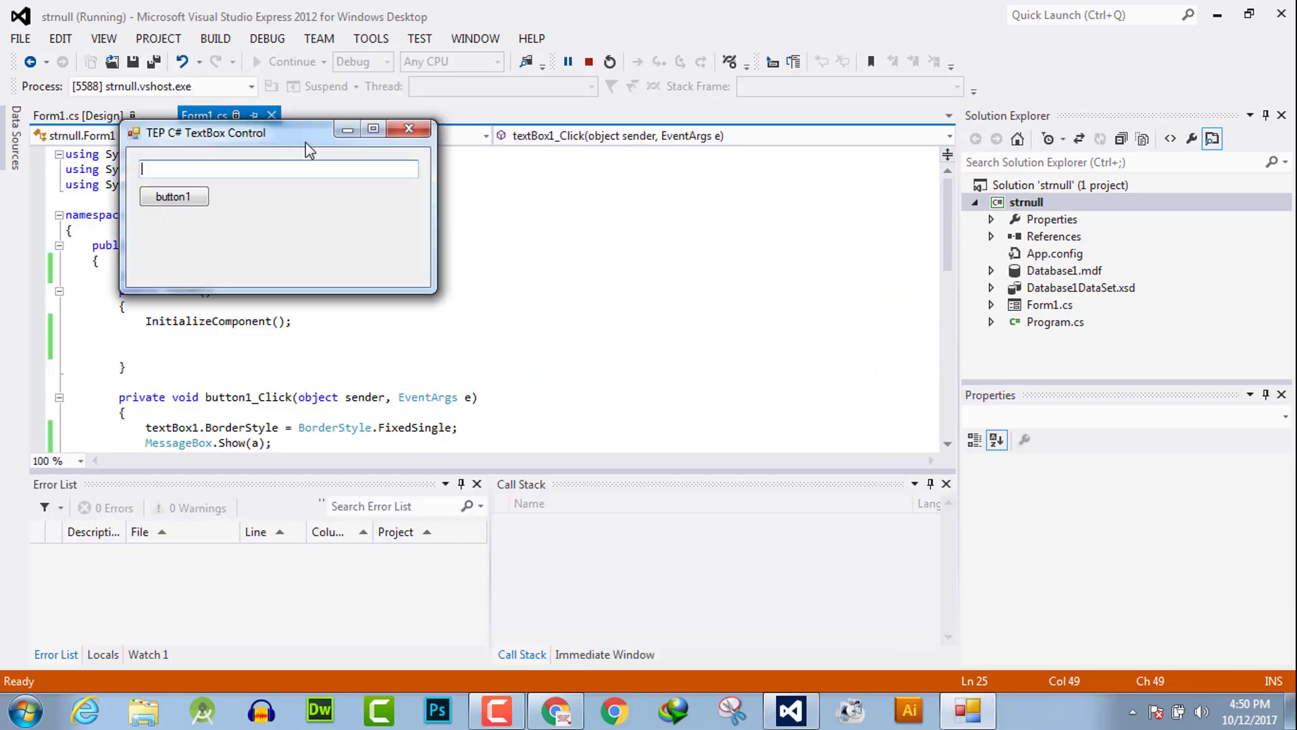
{"action": "left_click", "coordinate": [174, 196]}
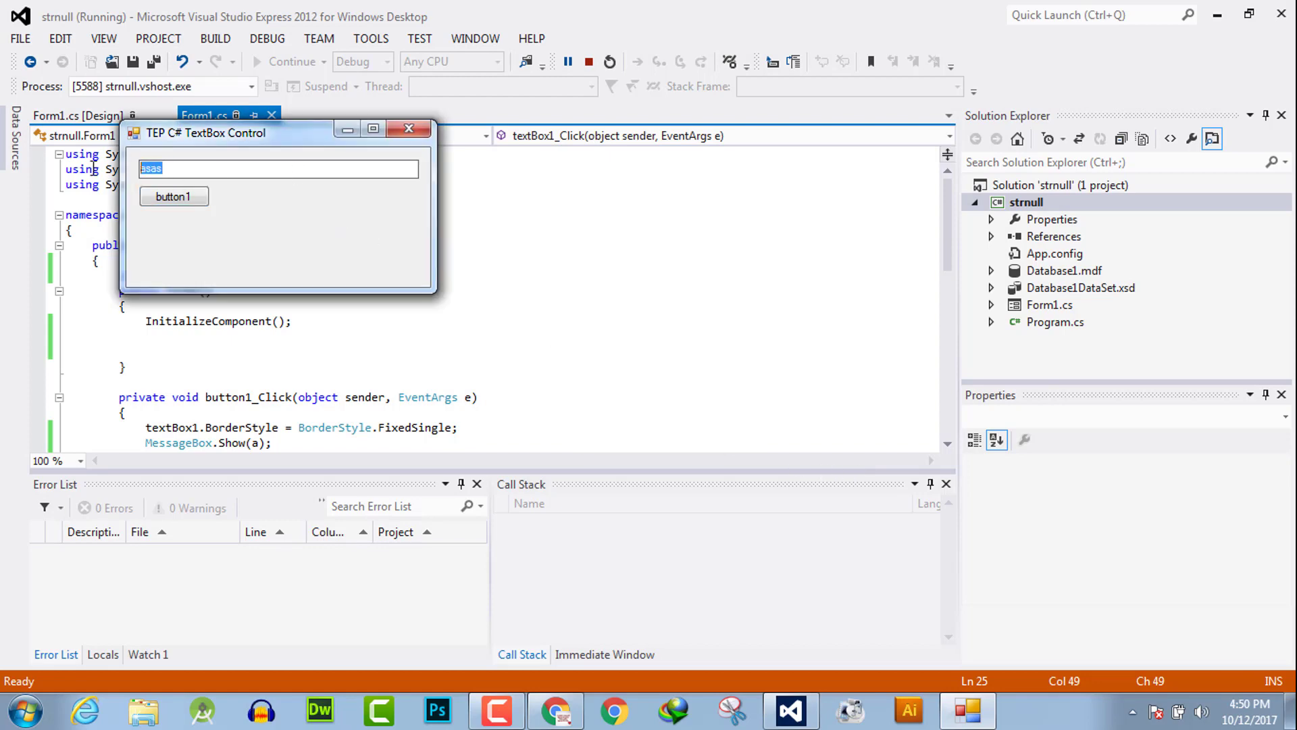
{"action": "mouse_move", "coordinate": [17, 189]}
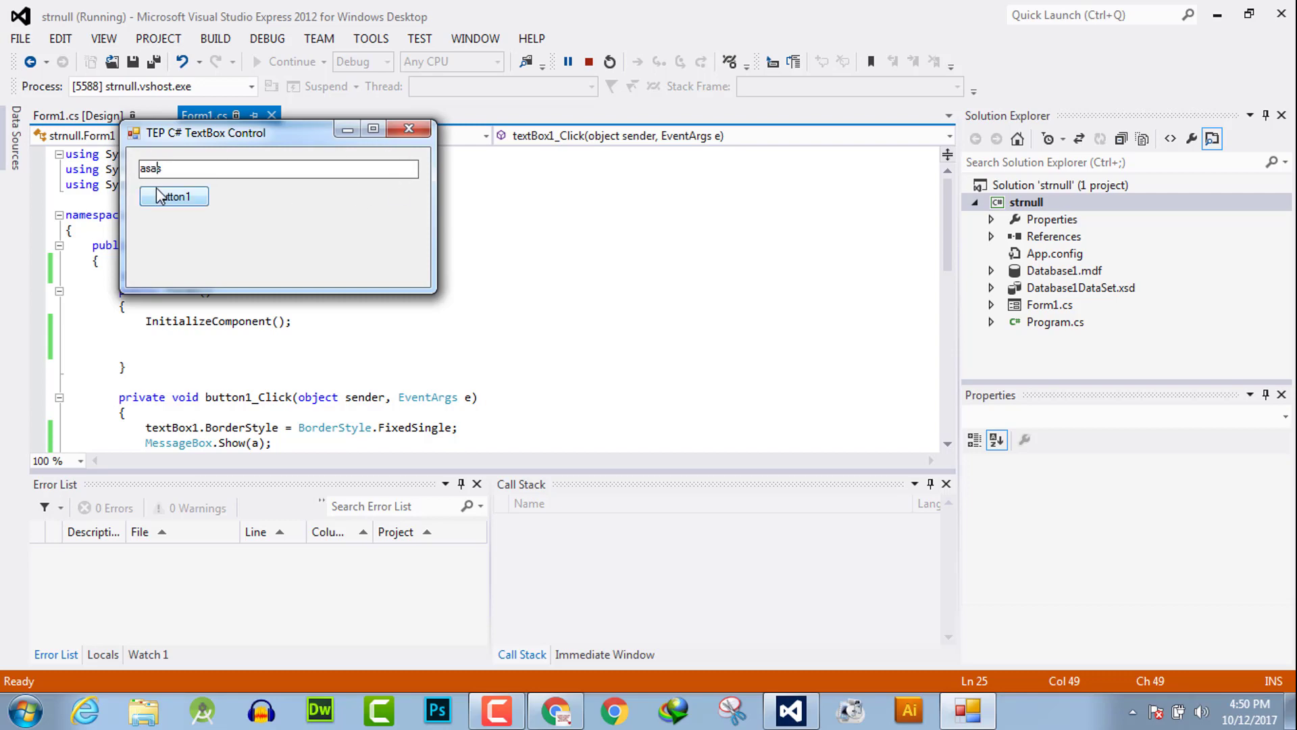
{"action": "left_click", "coordinate": [174, 196]}
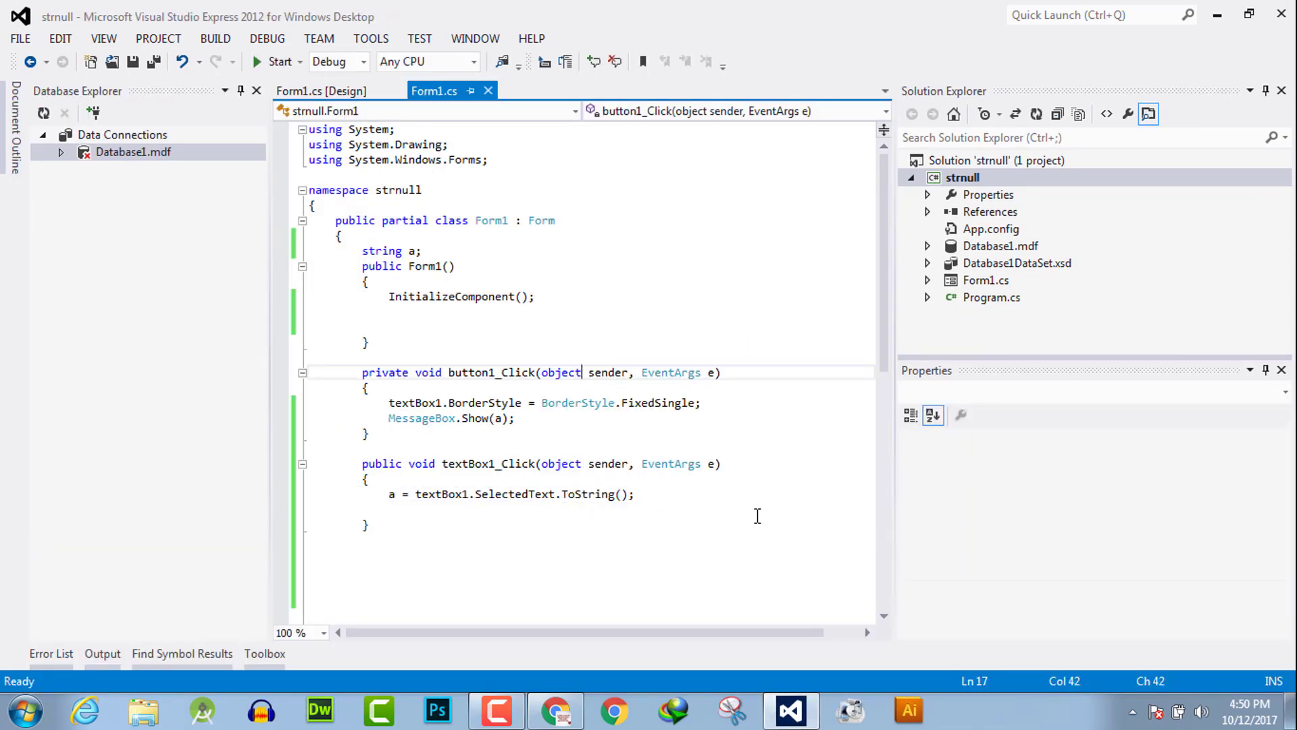
{"action": "mouse_move", "coordinate": [495, 518]}
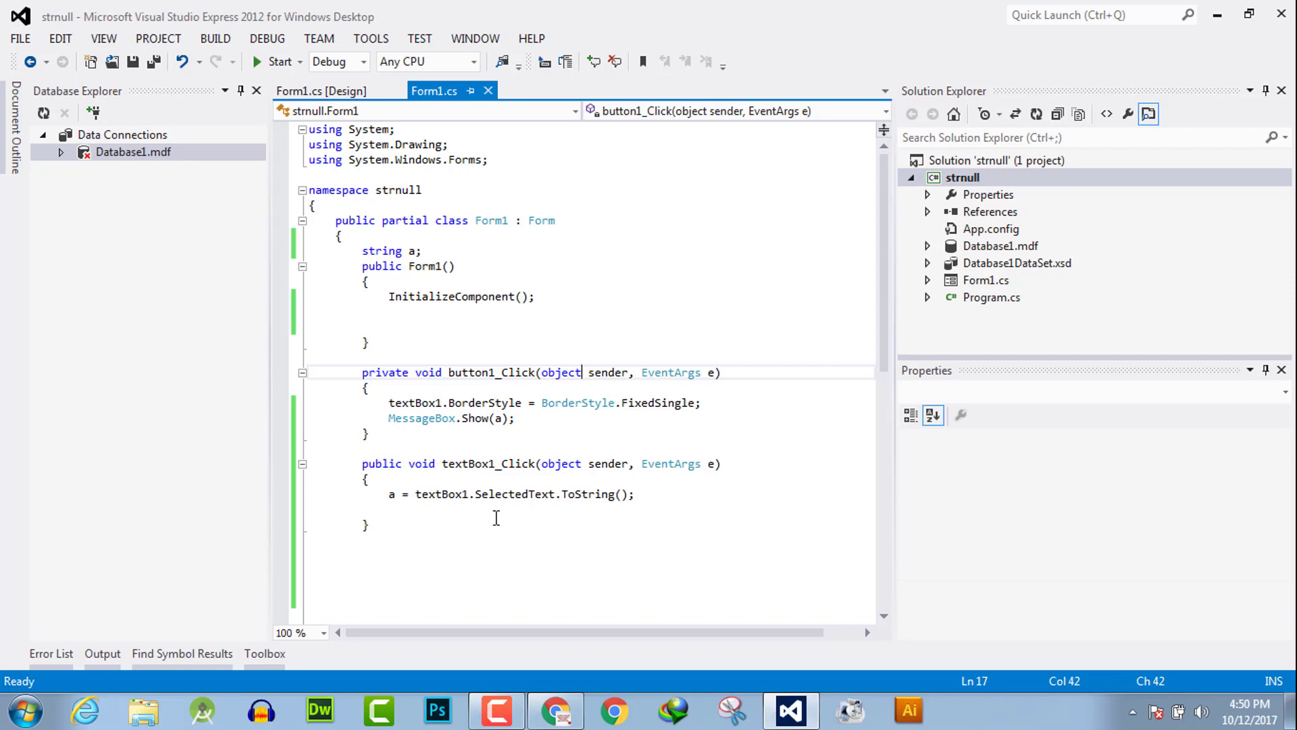
- Replace SelectedText.ToString() with Text so textBox1_Click assigns a = textBox1.Text
{"action": "triple_click", "coordinate": [496, 494]}
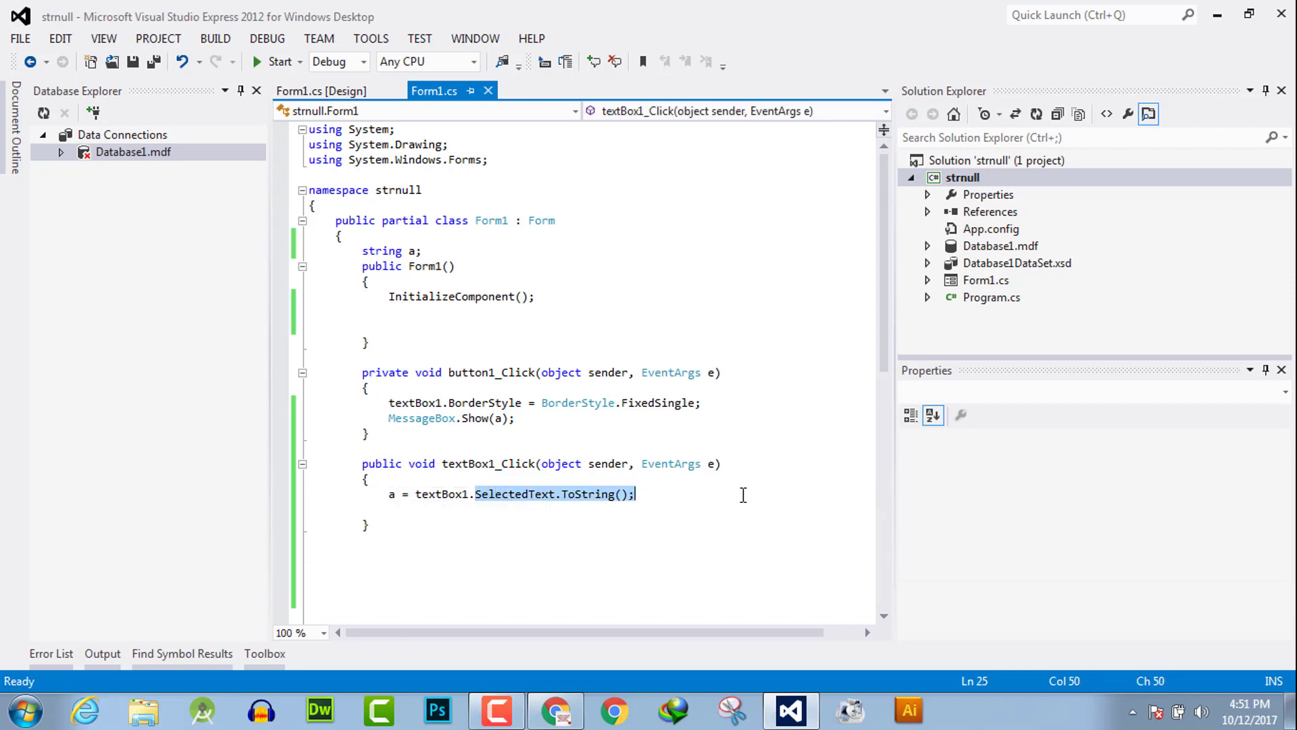
{"action": "type", "text": "text;"}
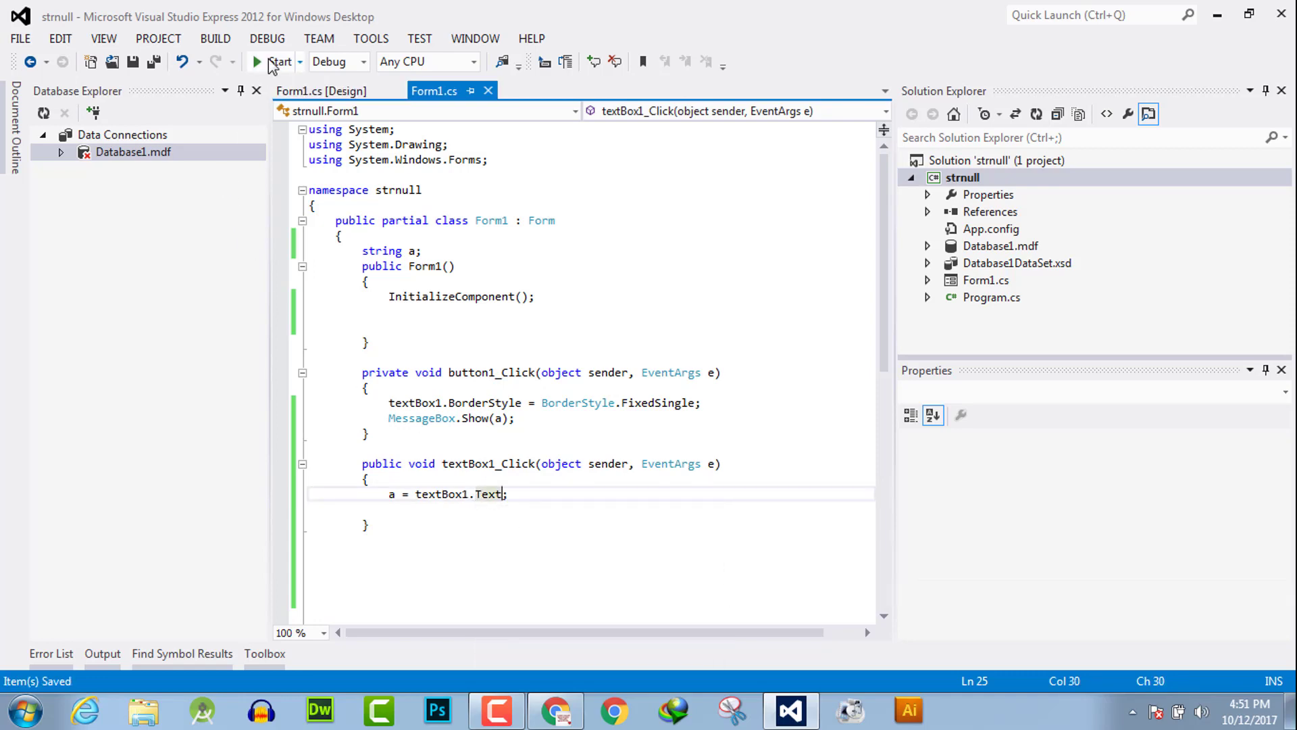
- Run the form, show the stored text asasas via button1, and dismiss the message
{"action": "left_click", "coordinate": [278, 61]}
{"action": "type", "text": "asasas"}
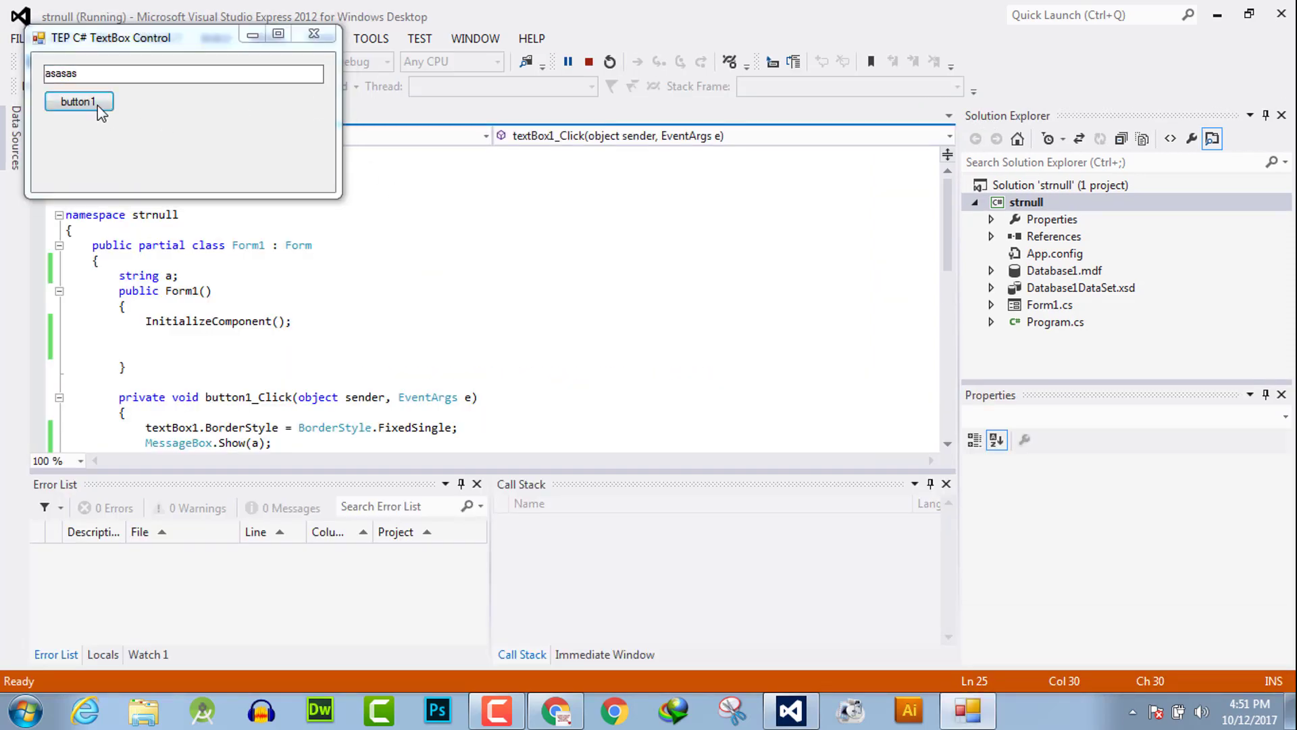
{"action": "left_click", "coordinate": [78, 101]}
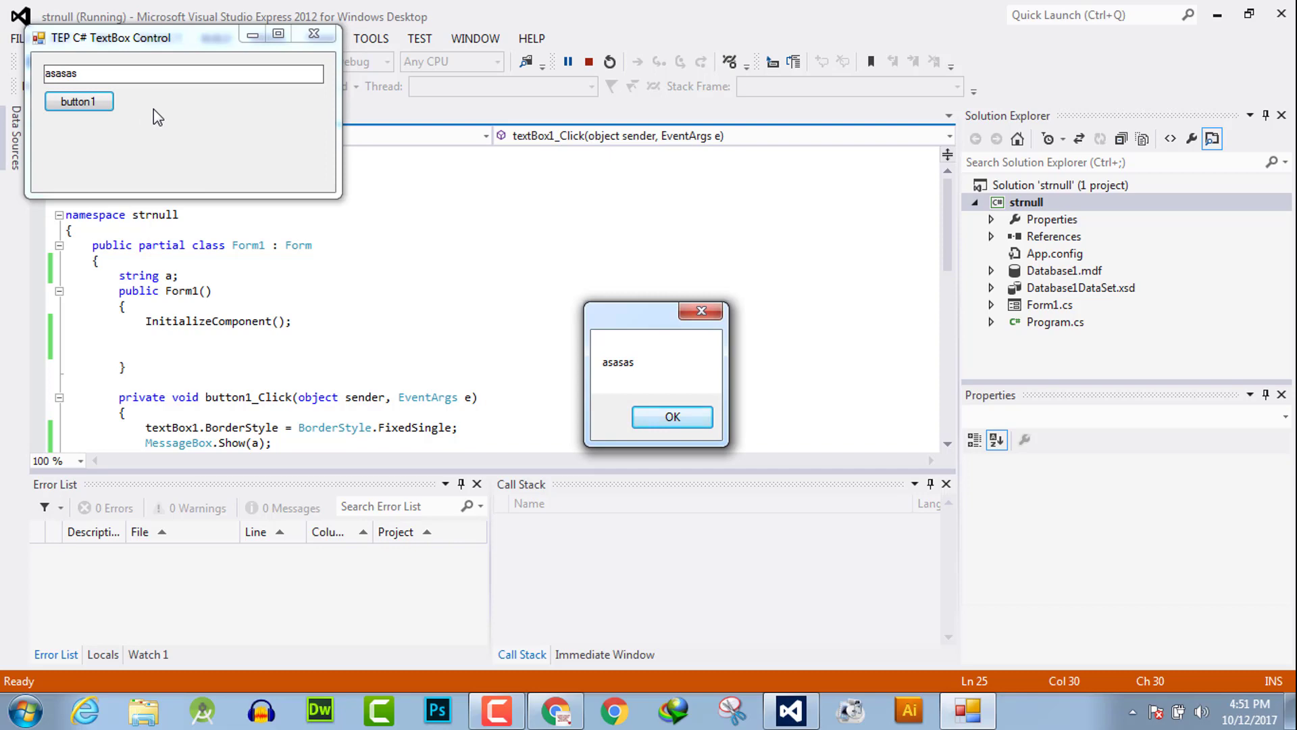
{"action": "mouse_move", "coordinate": [671, 417]}
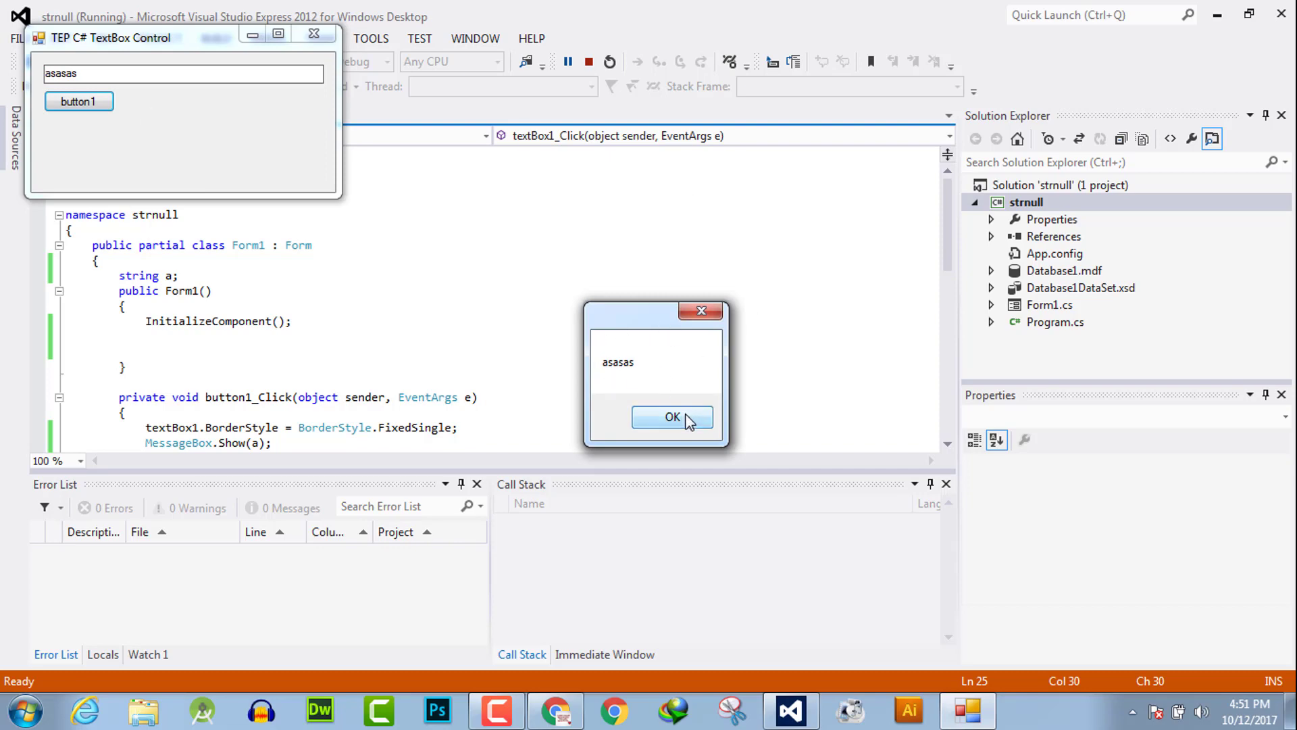
{"action": "left_click", "coordinate": [672, 416]}
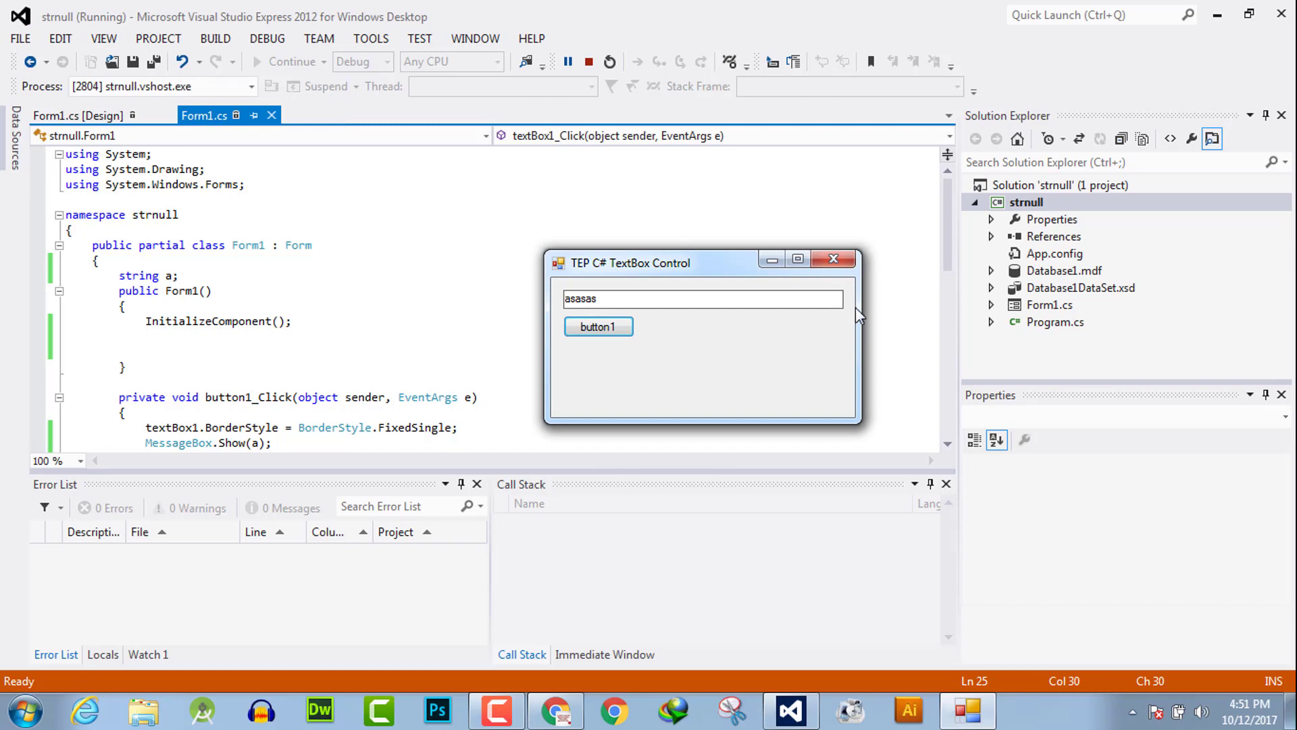
{"action": "mouse_move", "coordinate": [813, 322]}
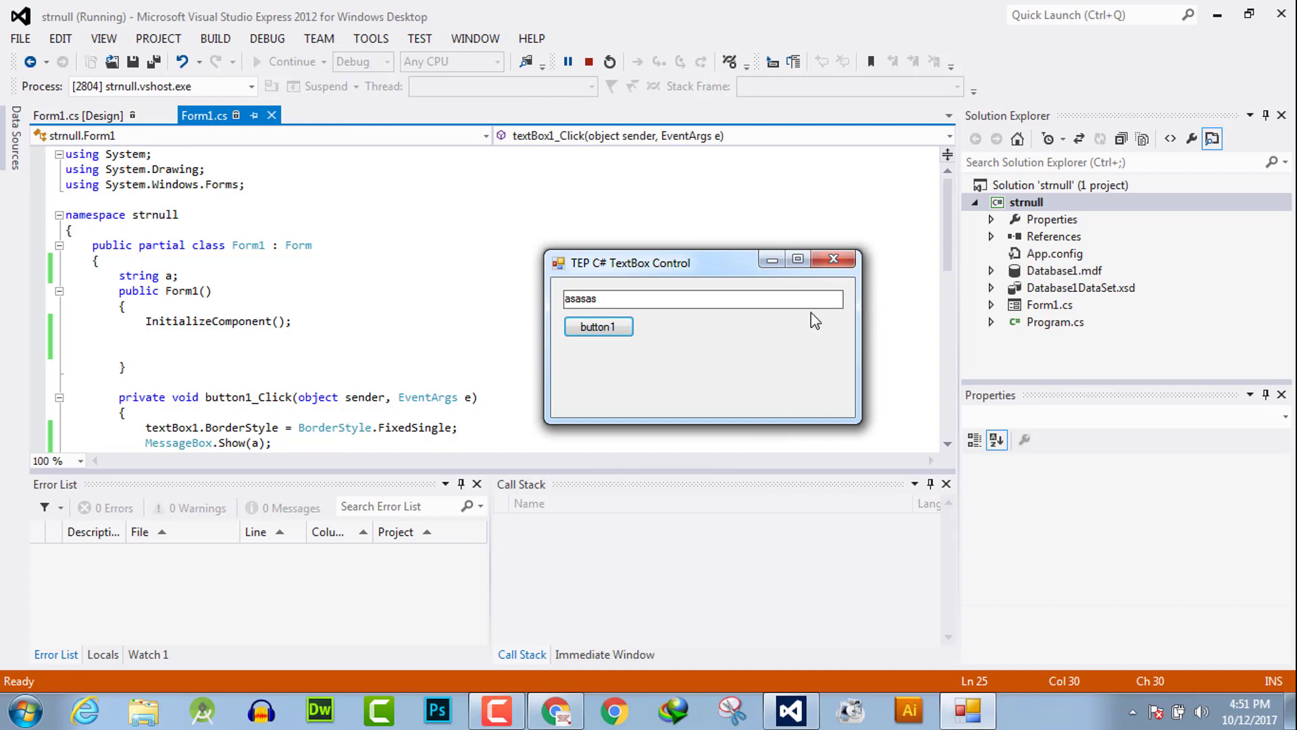